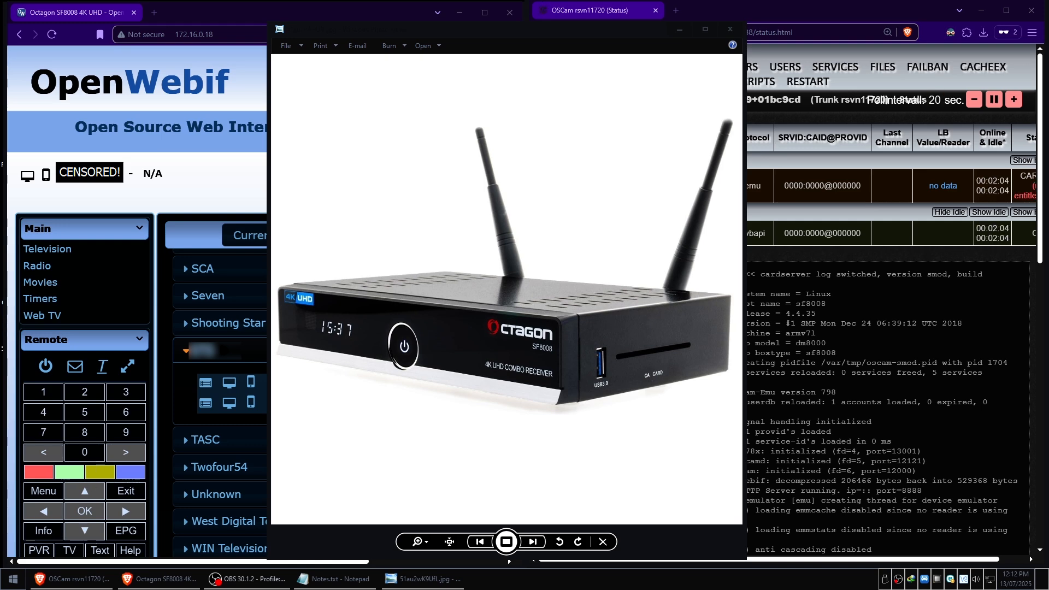
pyautogui.moveTo(587, 263)
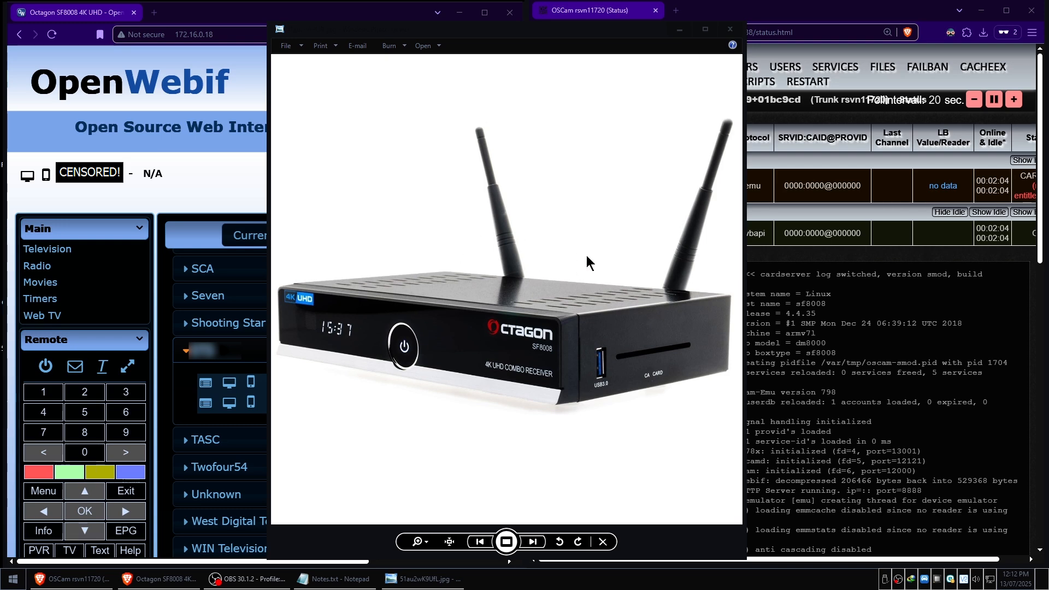
pyautogui.moveTo(503, 300)
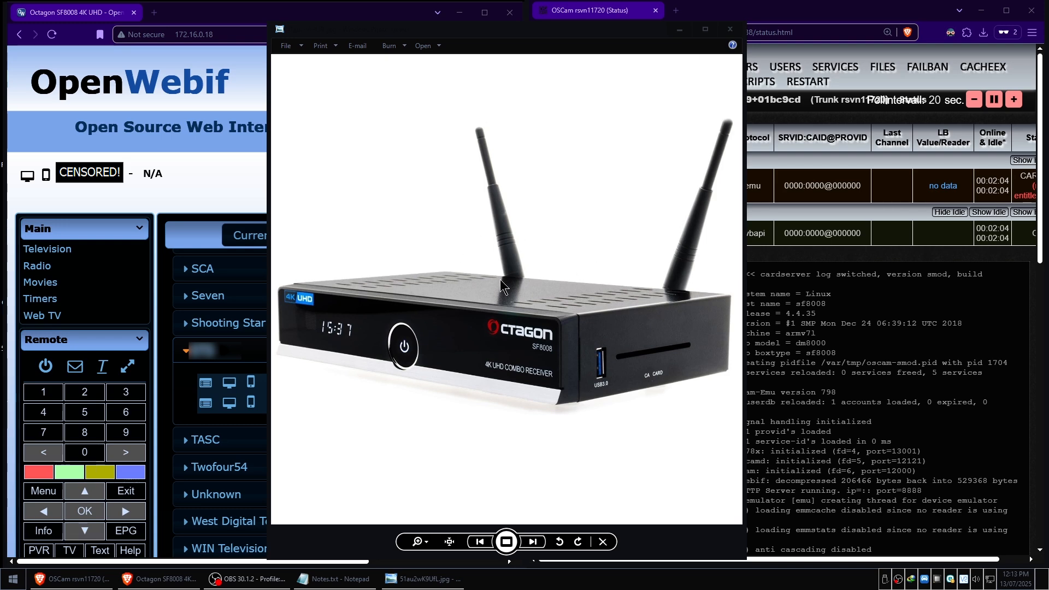
pyautogui.moveTo(561, 299)
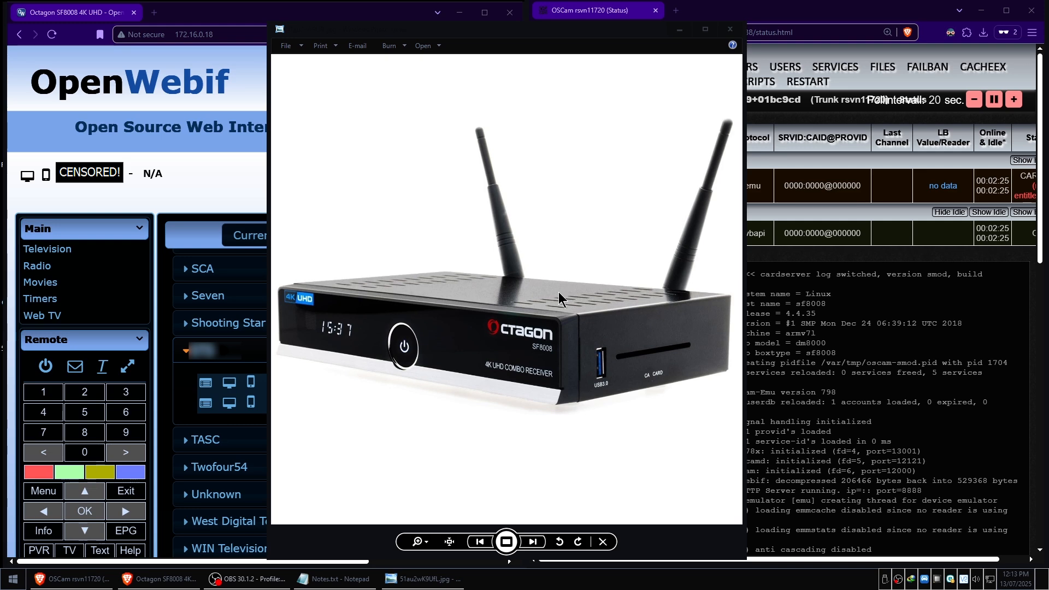
pyautogui.moveTo(630, 65)
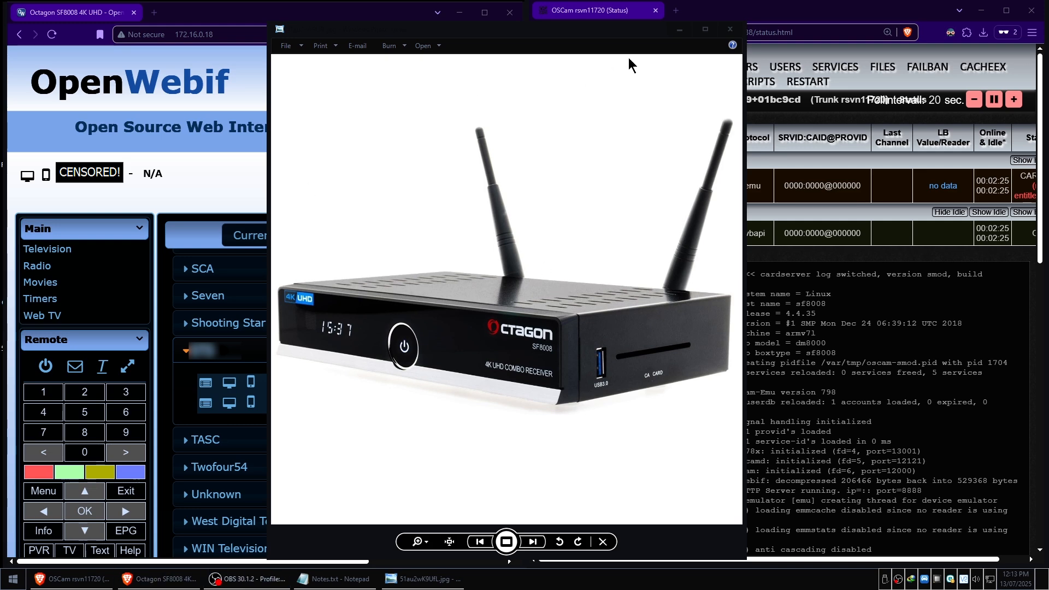
pyautogui.moveTo(282, 84)
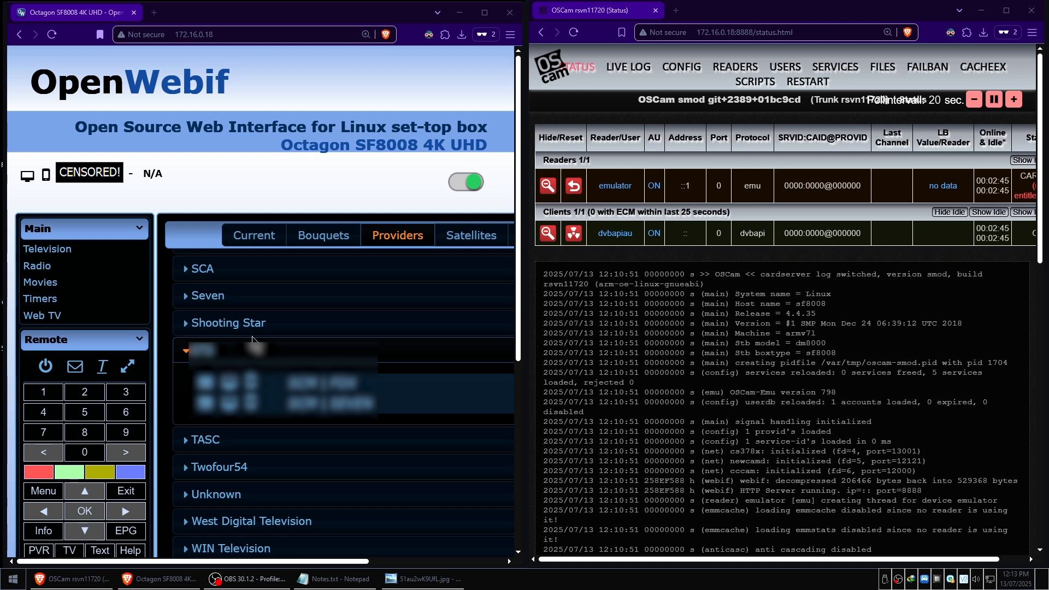
pyautogui.moveTo(309, 329)
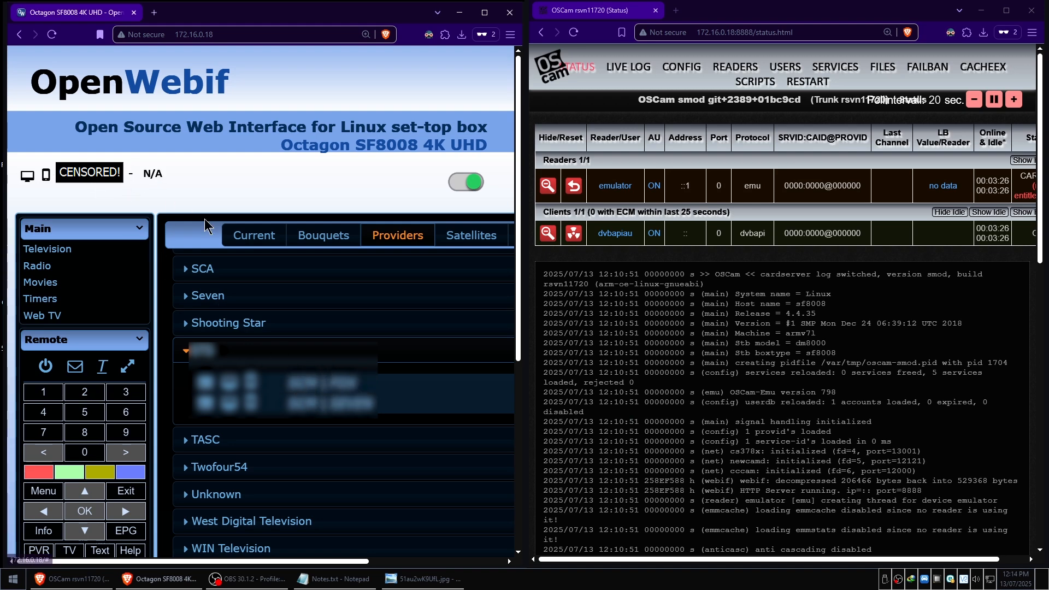
# Step: Show the current channel's technical details in OpenWebif's Television section
pyautogui.click(254, 235)
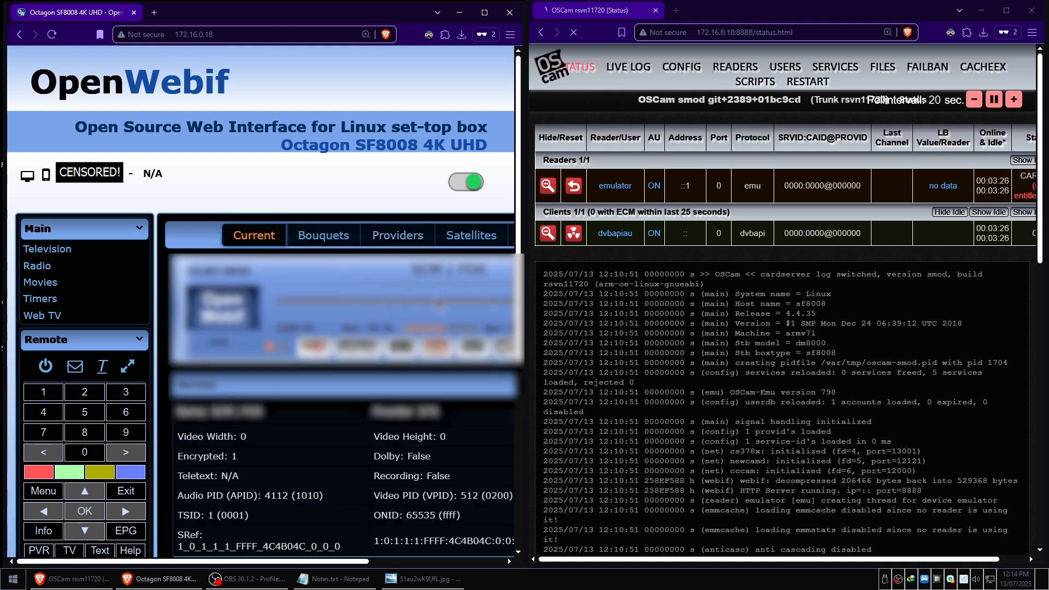
pyautogui.scroll(-3)
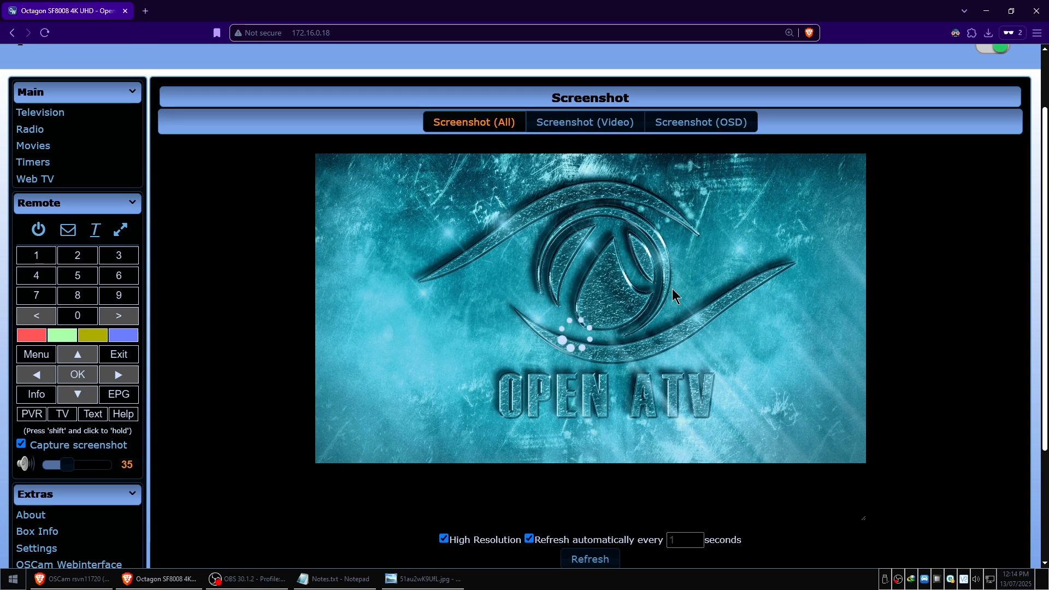
pyautogui.moveTo(642, 314)
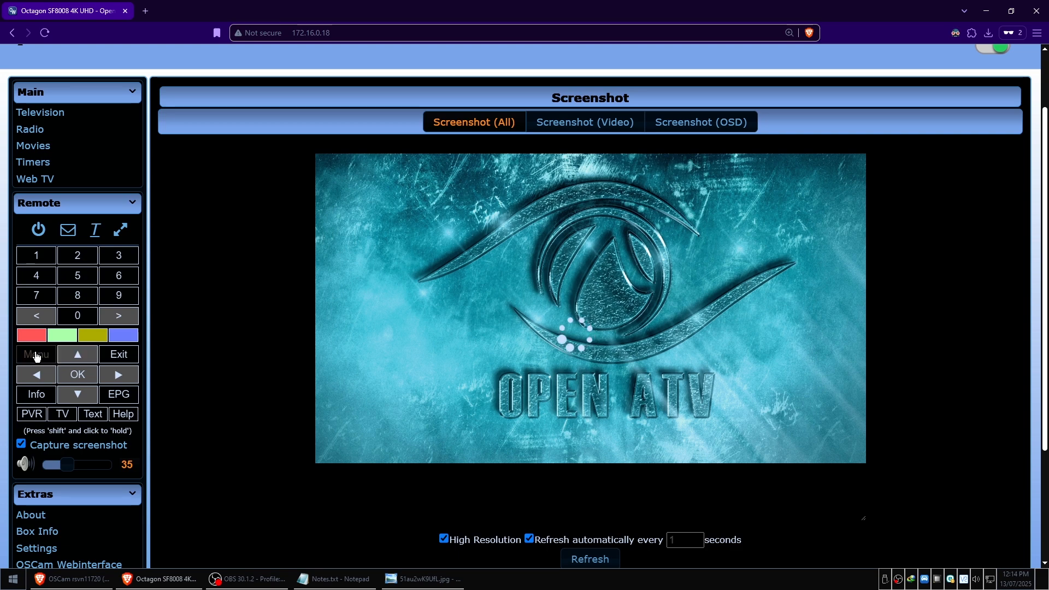
# Step: Use the Screenshot page and remote OK to confirm a channel from the receiver's list
pyautogui.click(36, 355)
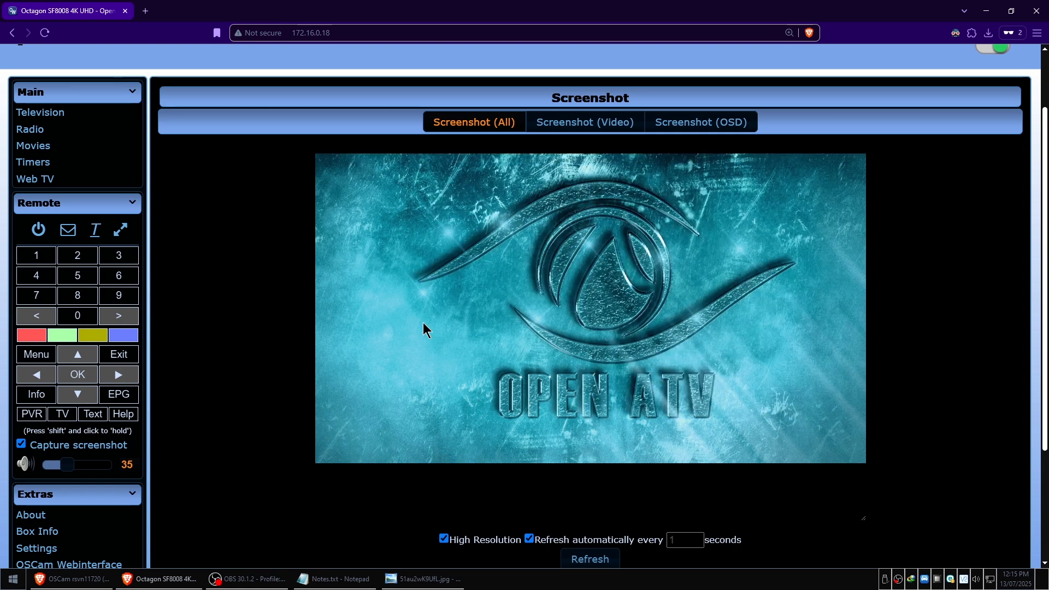
pyautogui.moveTo(77, 355)
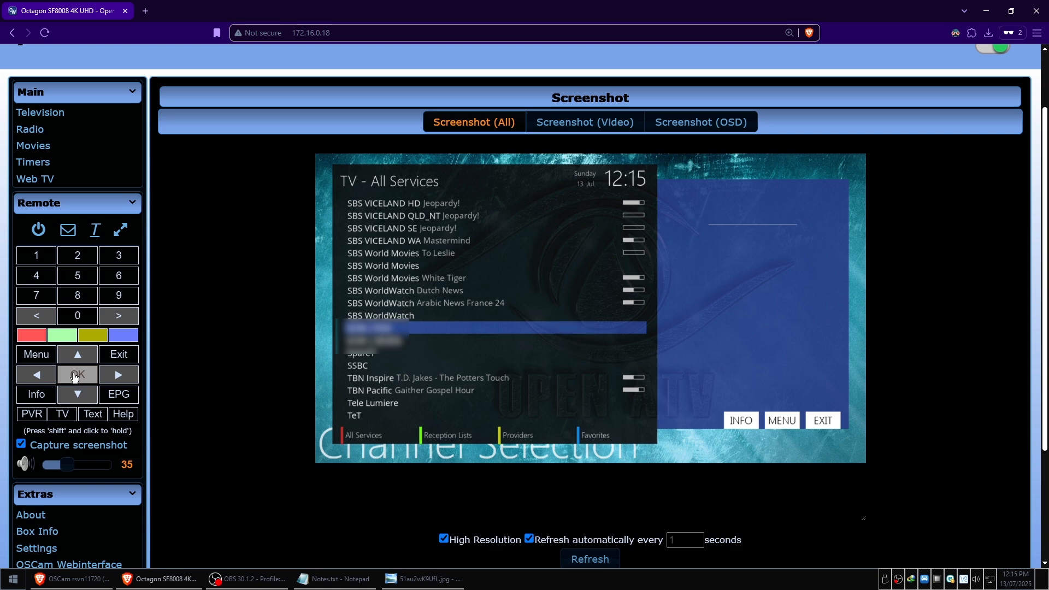
pyautogui.click(77, 375)
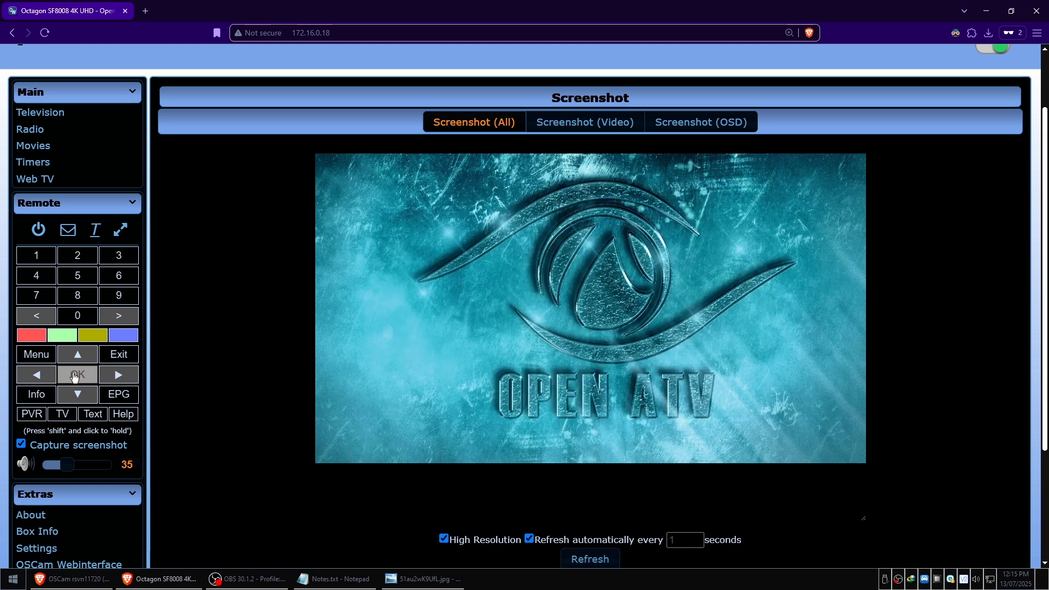
pyautogui.moveTo(951, 286)
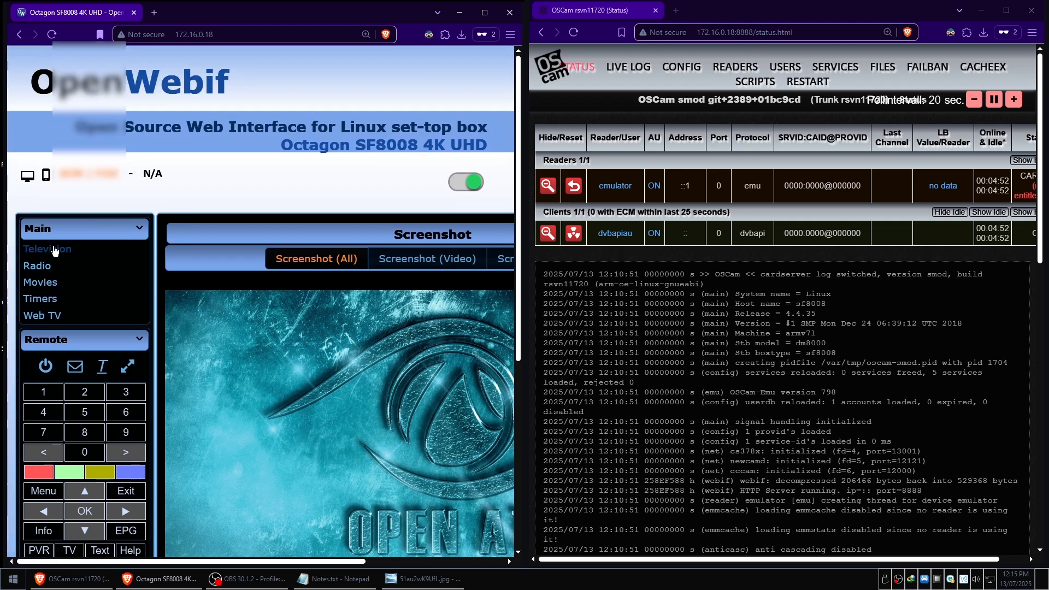
# Step: List television channels by provider and browse the ABC group's programmes
pyautogui.click(47, 249)
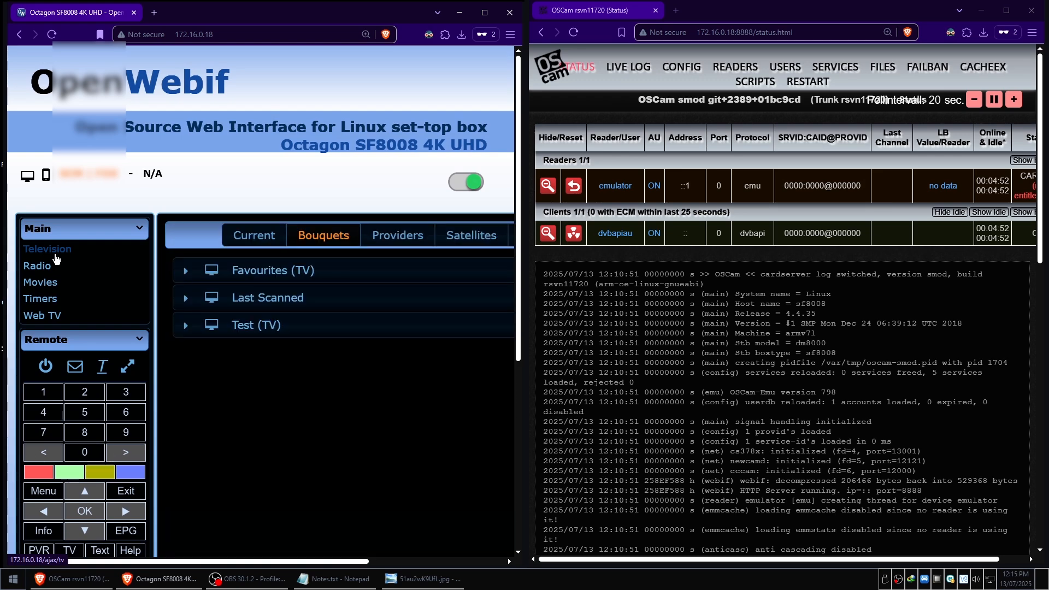
pyautogui.moveTo(398, 243)
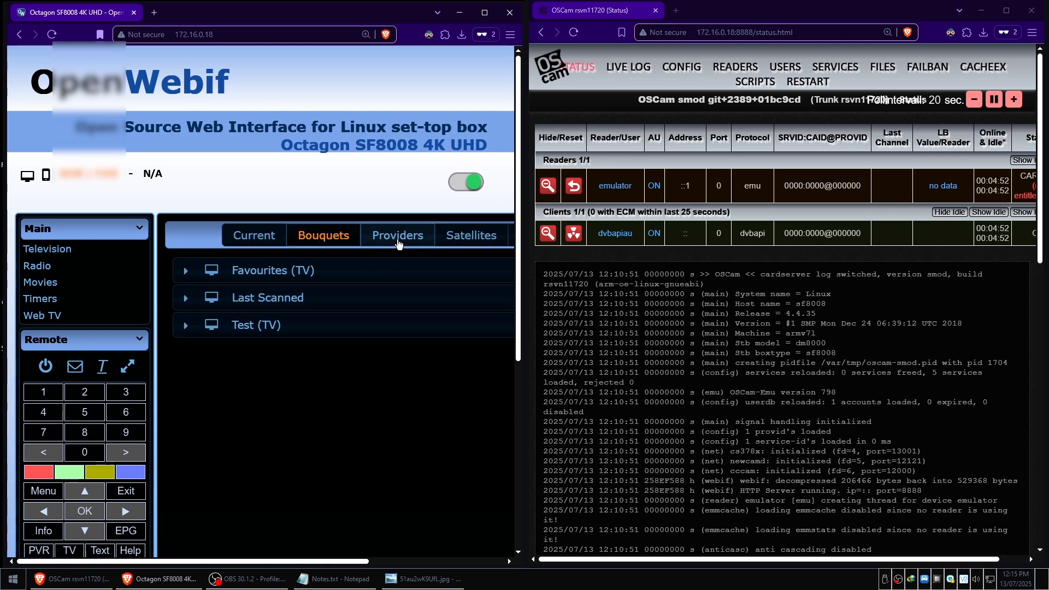
pyautogui.click(397, 235)
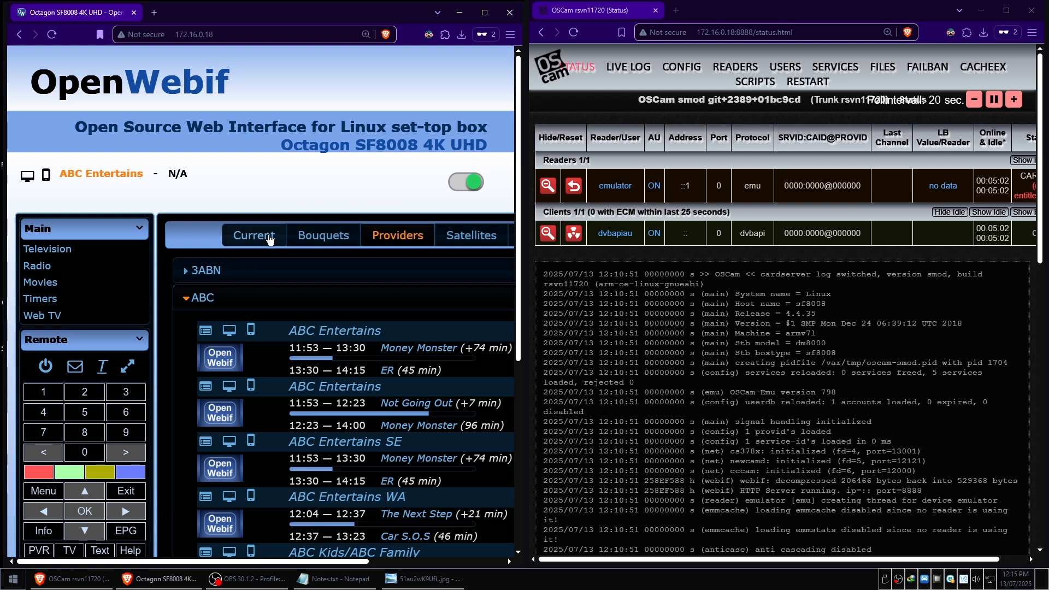
pyautogui.moveTo(258, 207)
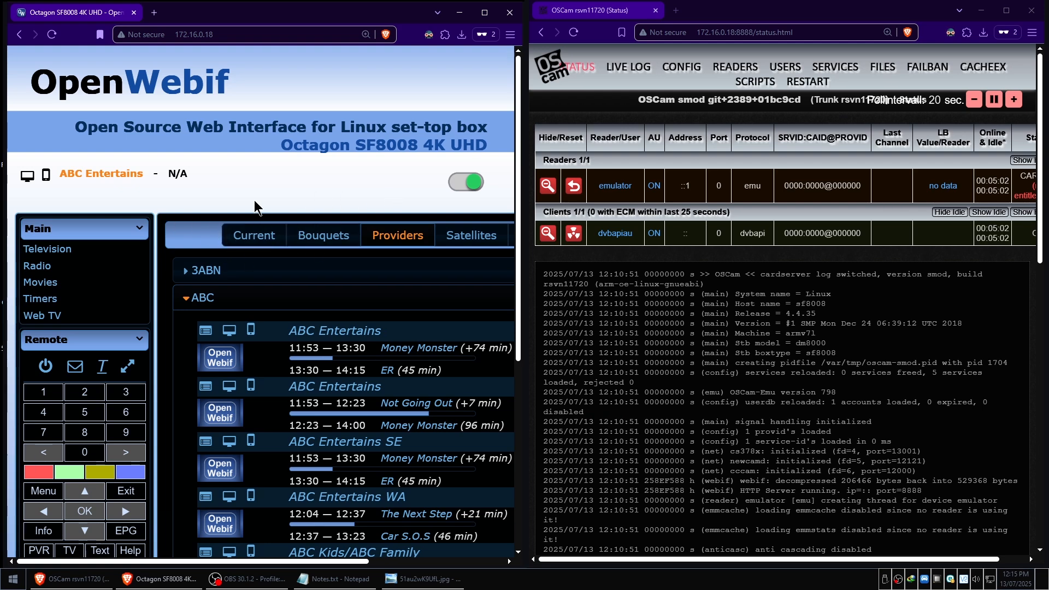
pyautogui.moveTo(62, 259)
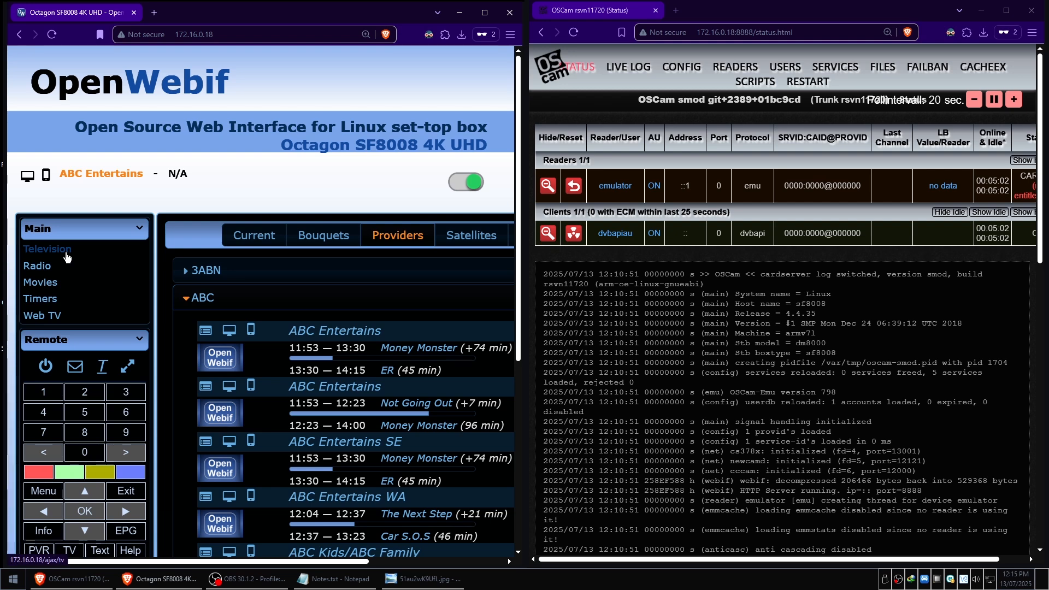
pyautogui.moveTo(257, 207)
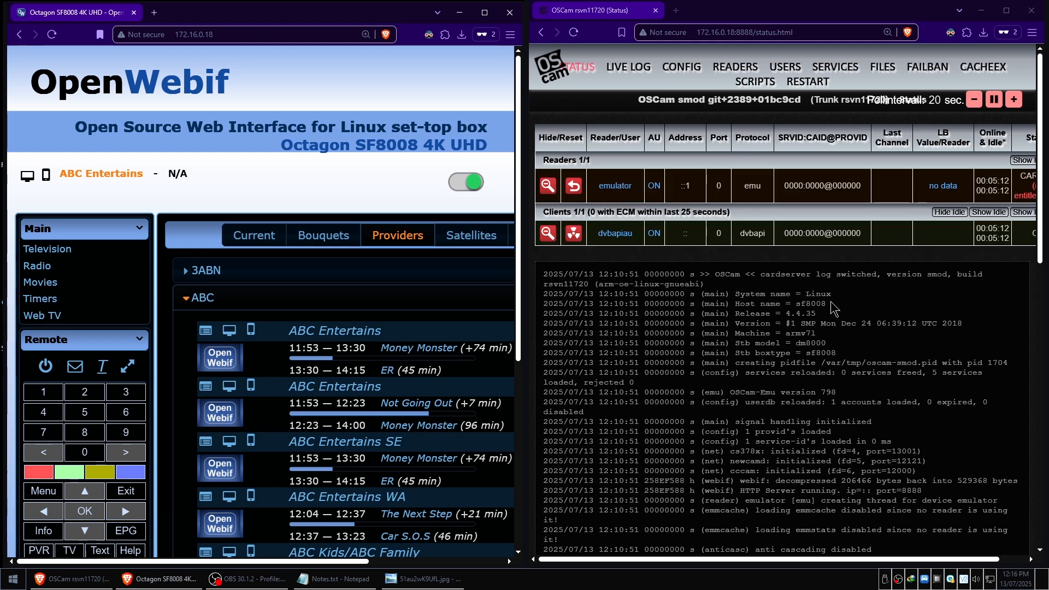
pyautogui.moveTo(960, 272)
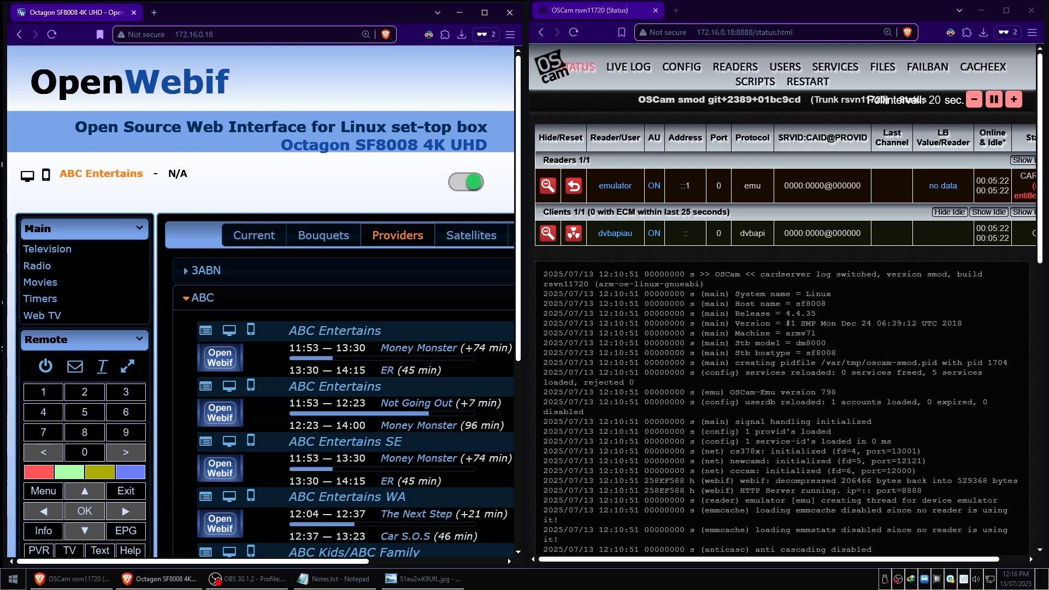
pyautogui.scroll(-3)
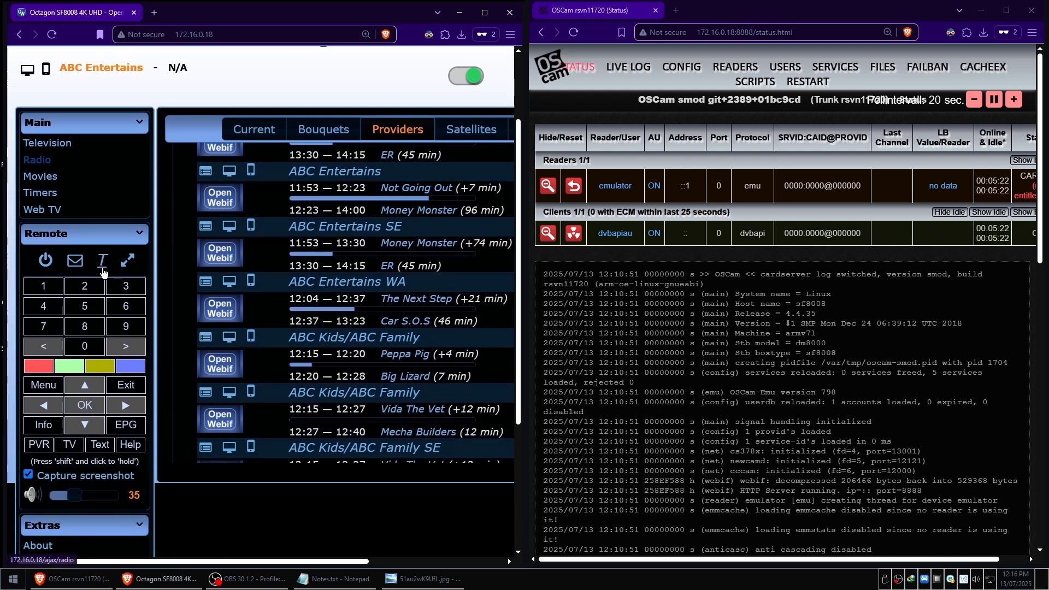
pyautogui.scroll(-3)
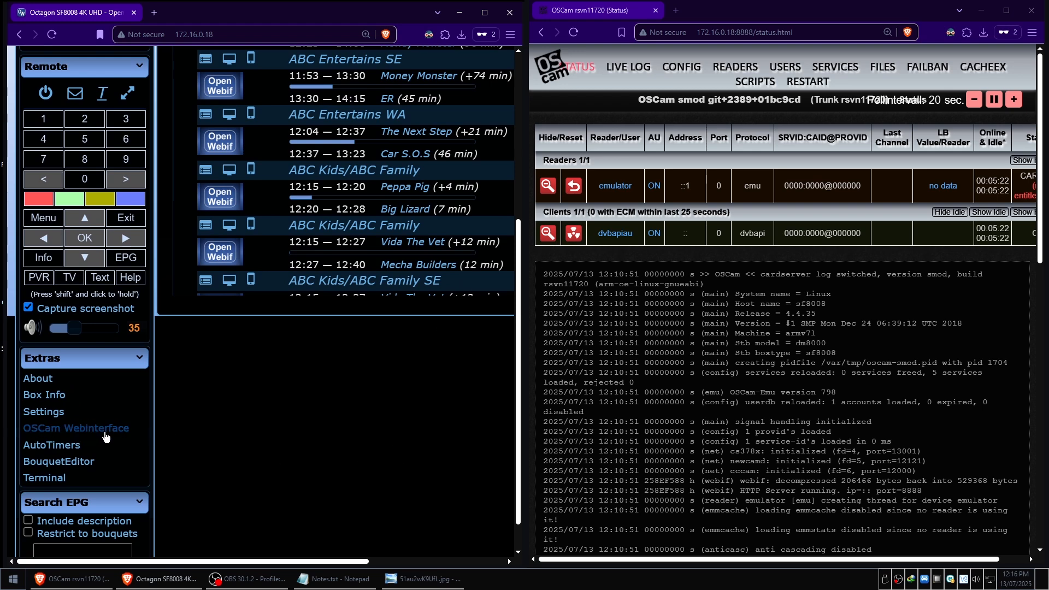
pyautogui.moveTo(46, 446)
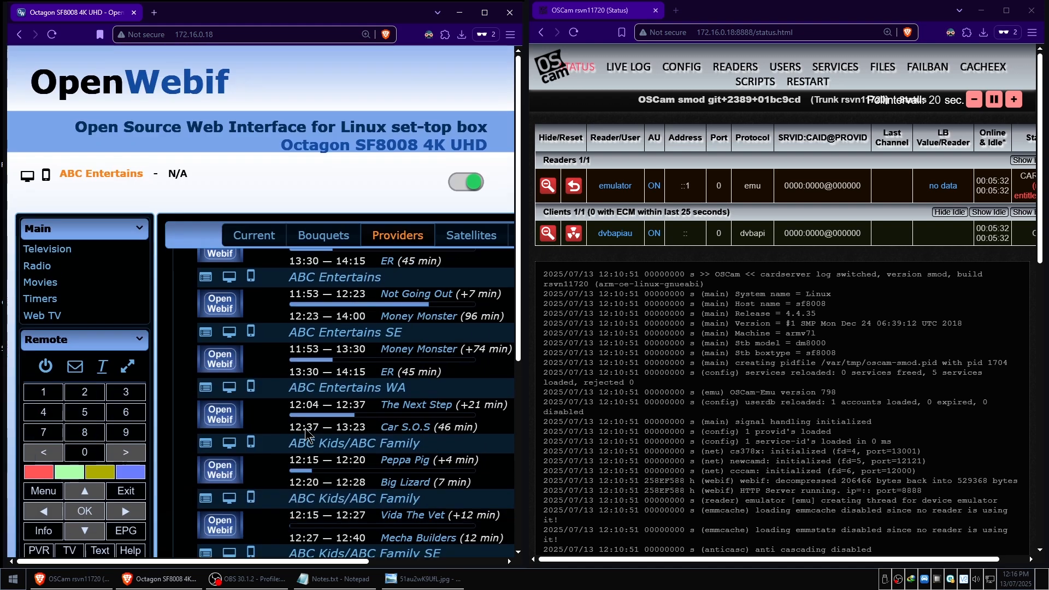
pyautogui.moveTo(903, 254)
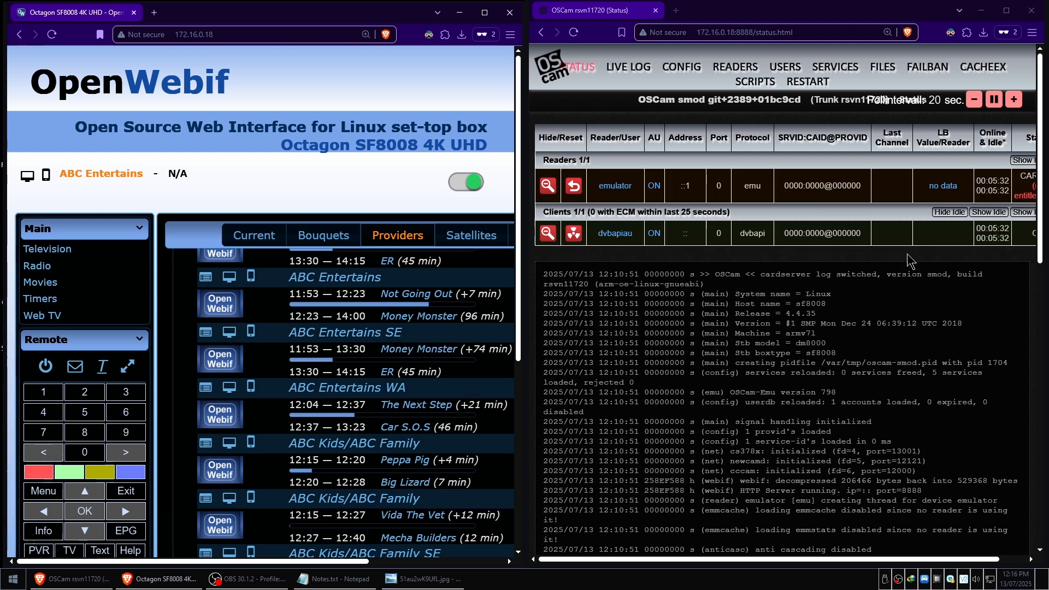
pyautogui.moveTo(728, 67)
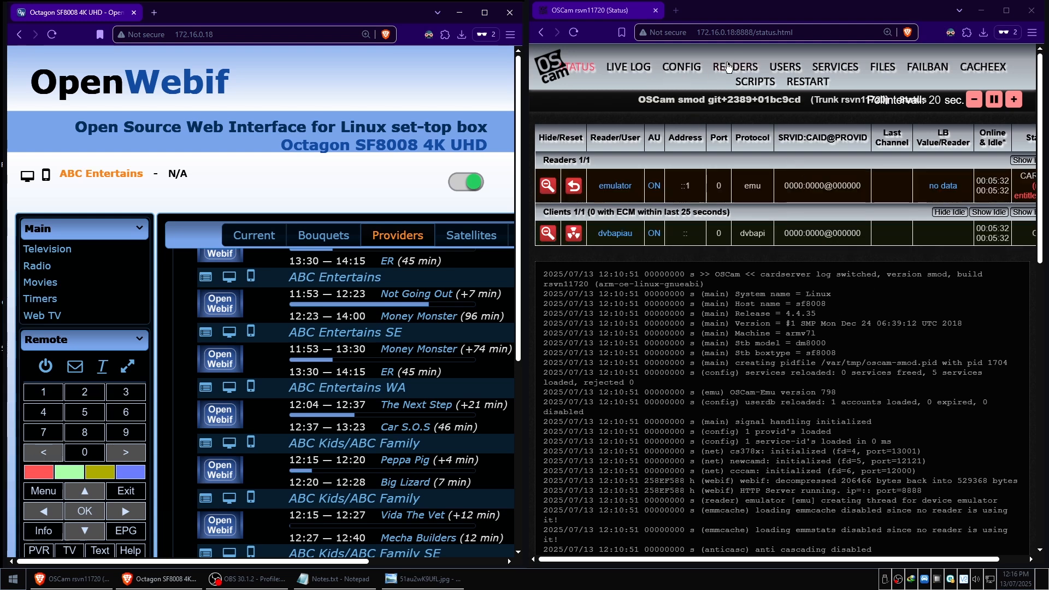
# Step: Show OSCam's Readers page confirming only the emulator reader is active
pyautogui.click(734, 66)
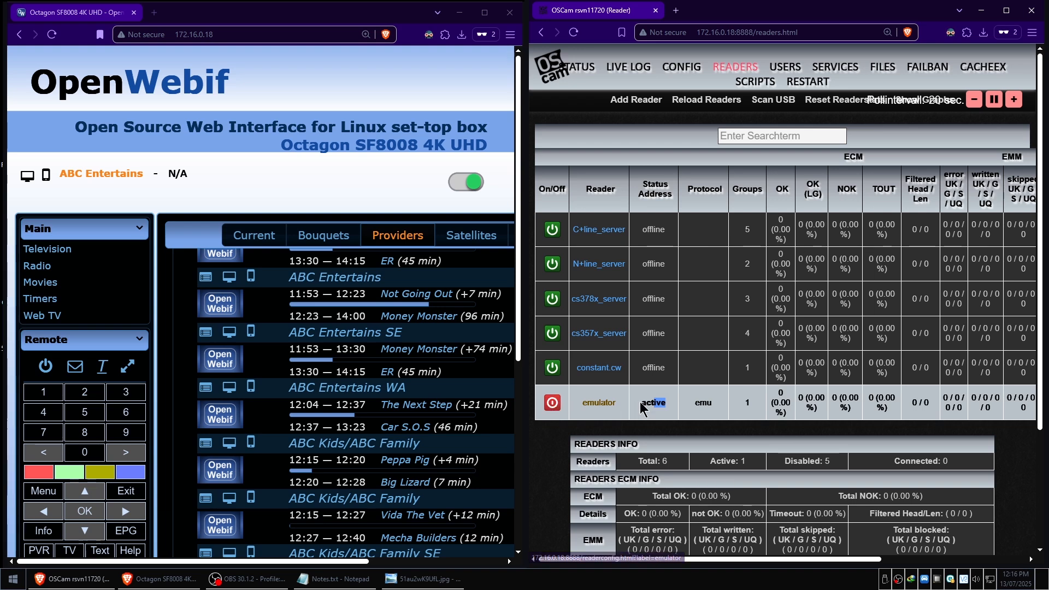
pyautogui.moveTo(676, 418)
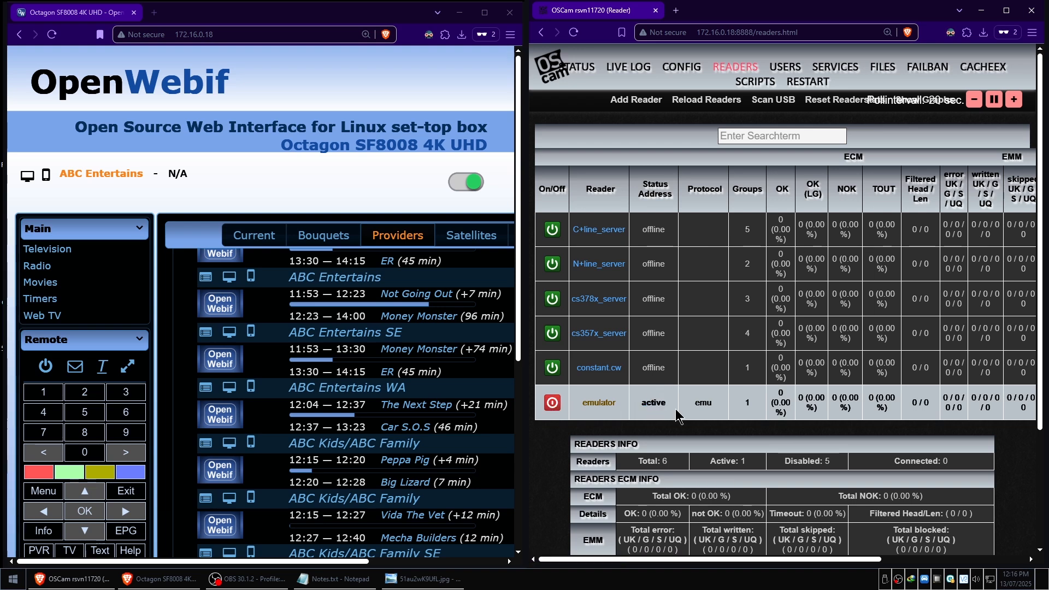
pyautogui.moveTo(780, 397)
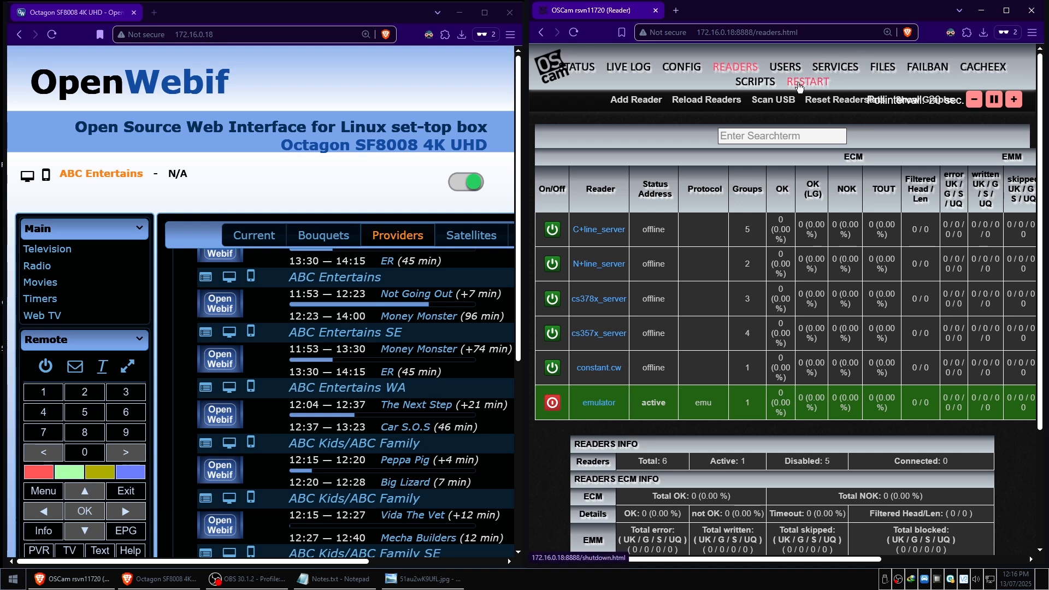
# Step: Restart OSCam via the Shutdown page and confirm the browser prompt
pyautogui.click(808, 81)
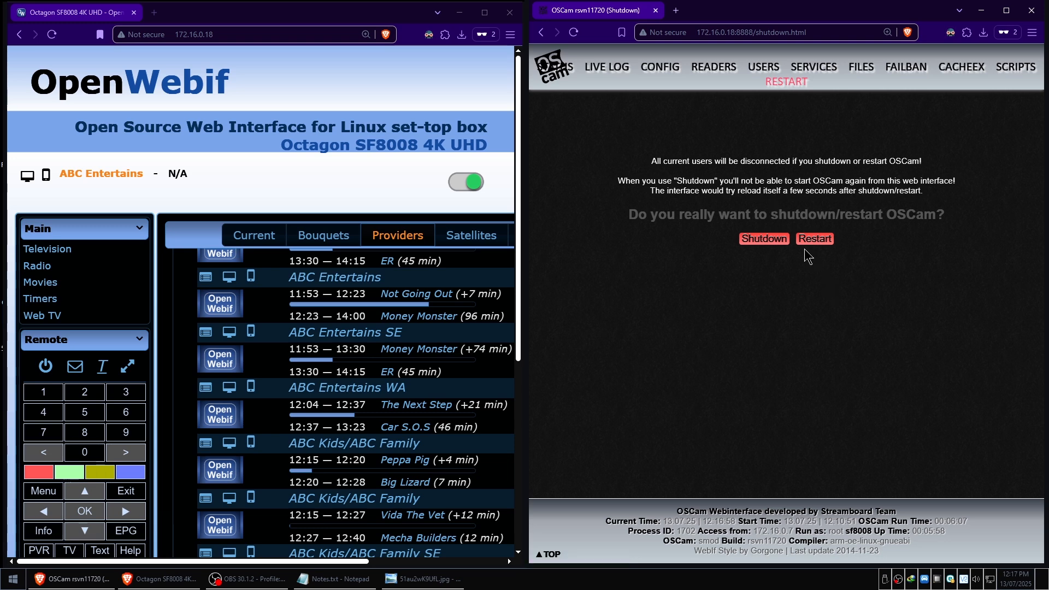
pyautogui.click(814, 239)
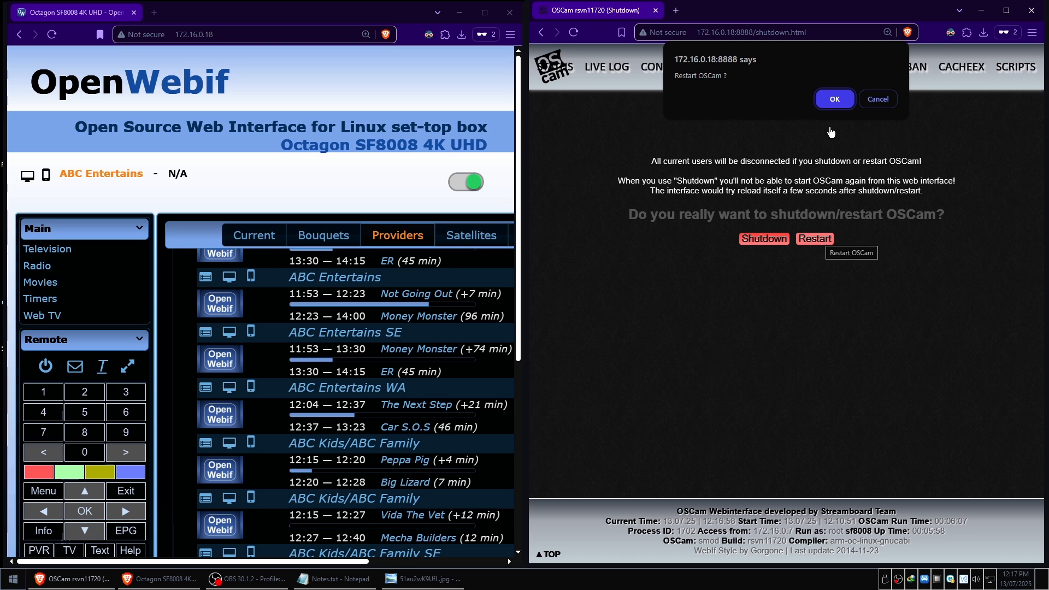
pyautogui.click(834, 98)
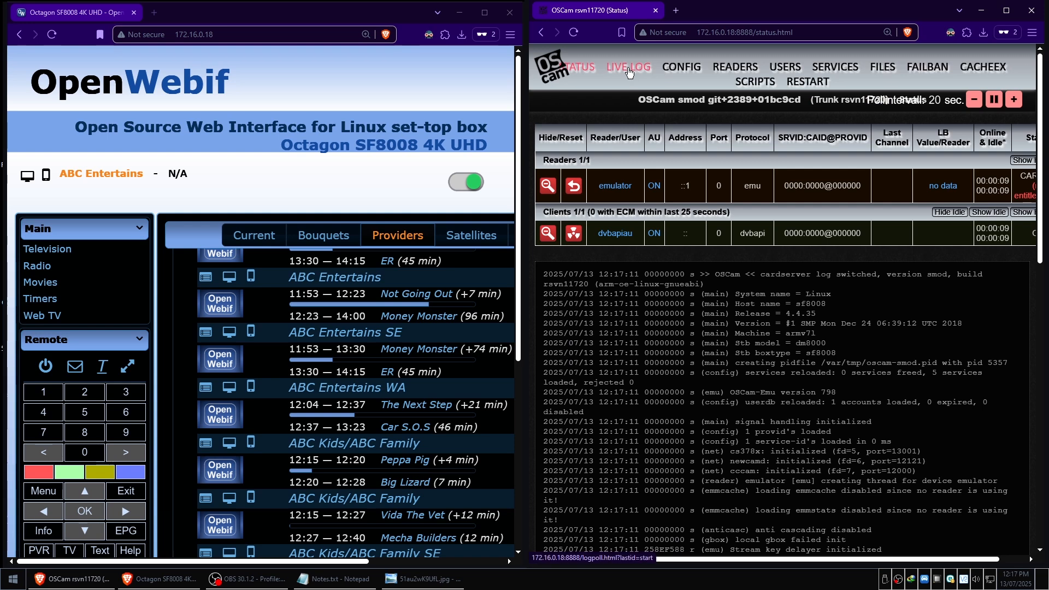
# Step: With OSCam's live log open, zap the box to the feed's channel from the Last Scanned bouquet
pyautogui.click(628, 67)
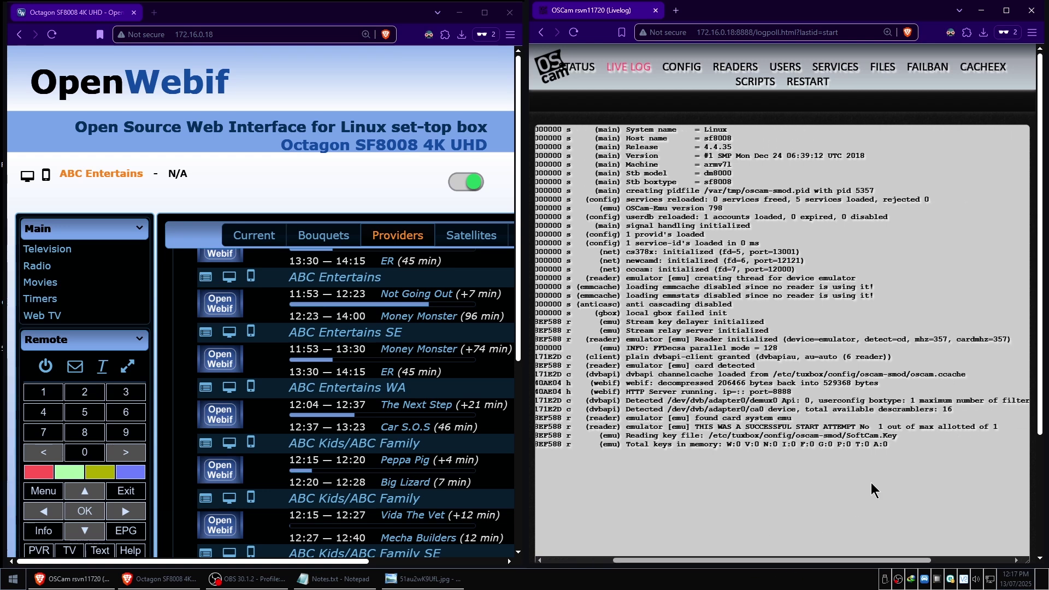
pyautogui.moveTo(622, 94)
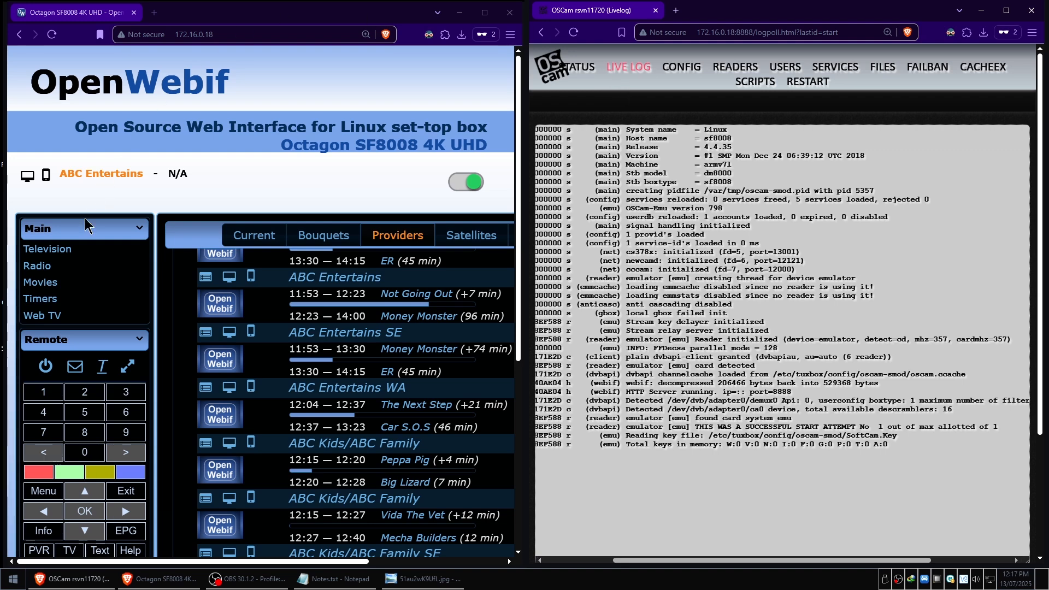
pyautogui.click(322, 235)
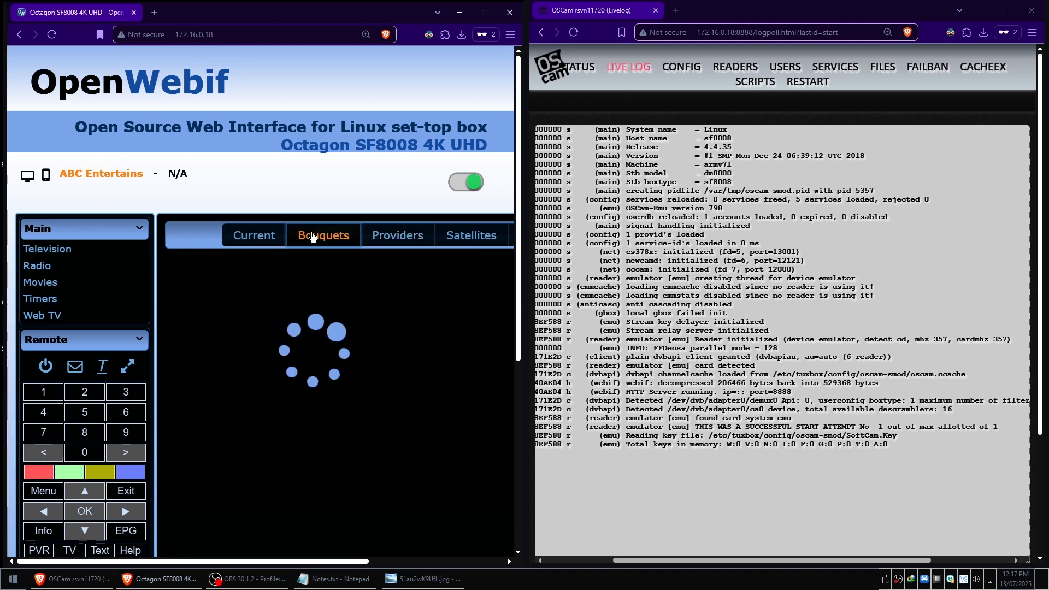
pyautogui.click(323, 234)
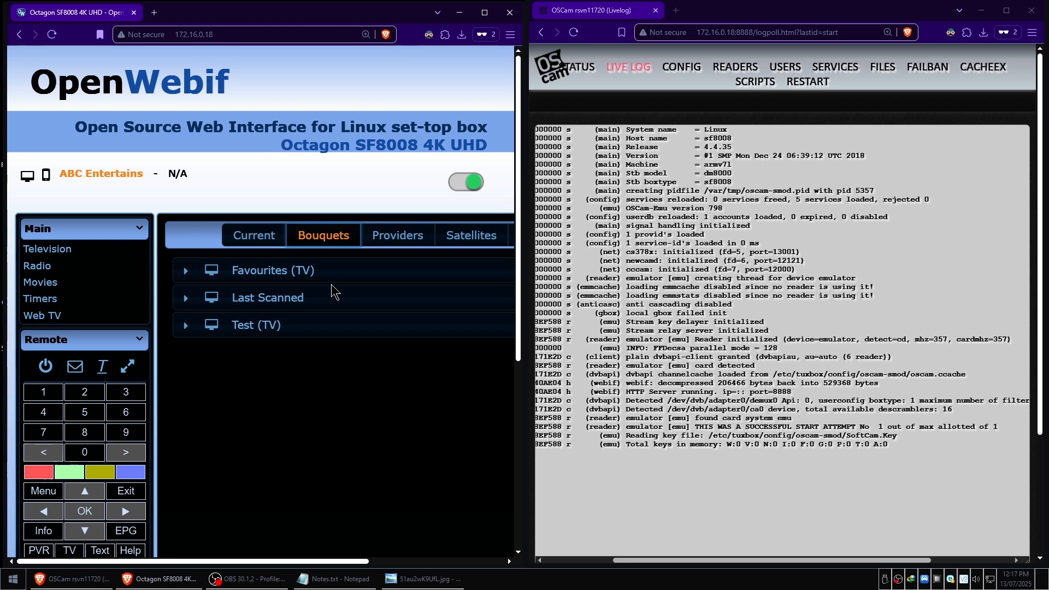
pyautogui.moveTo(262, 305)
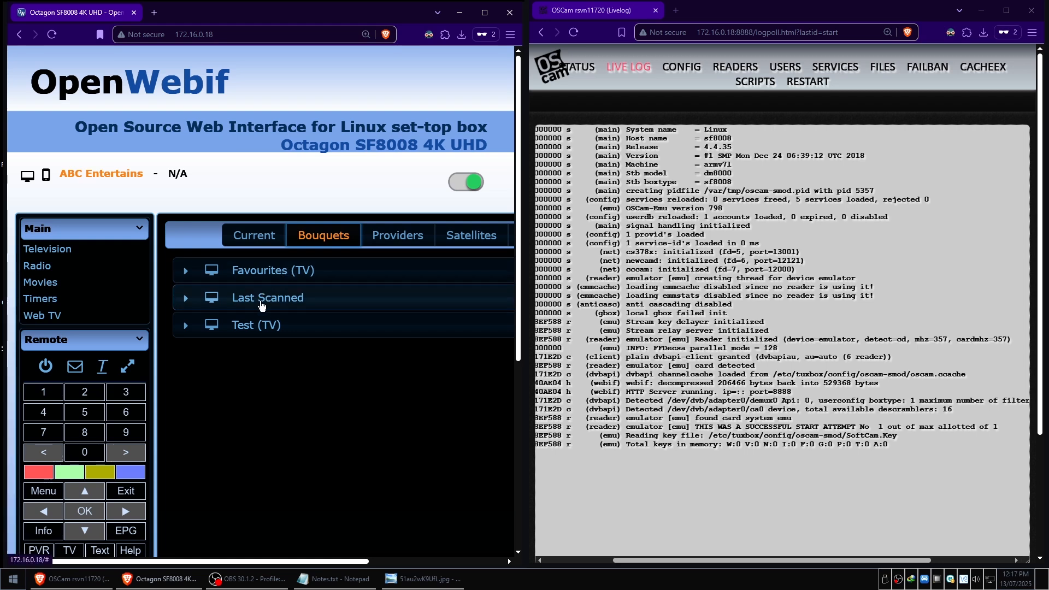
pyautogui.click(267, 298)
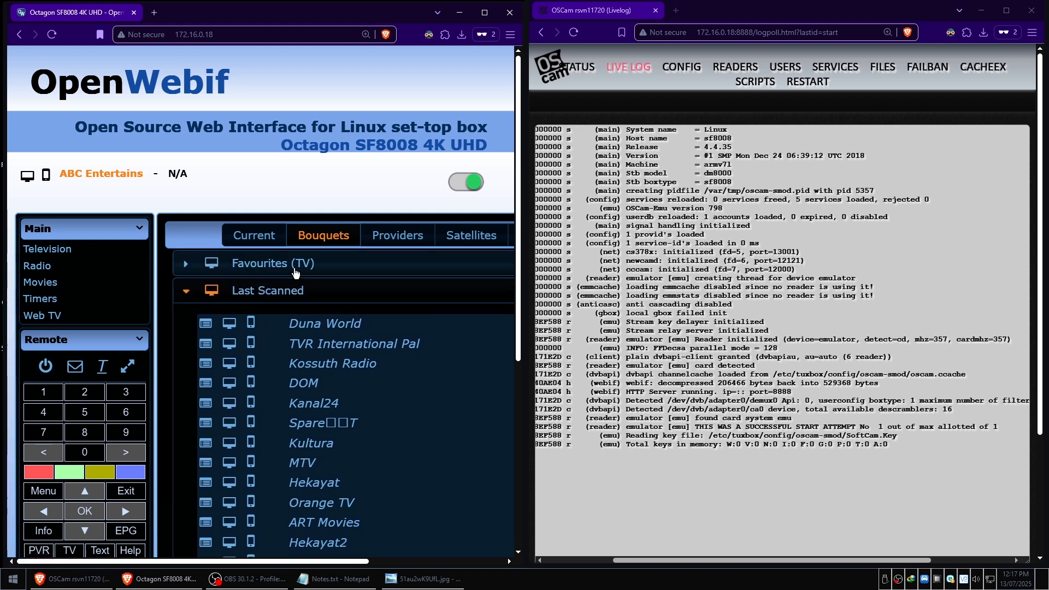
pyautogui.click(397, 235)
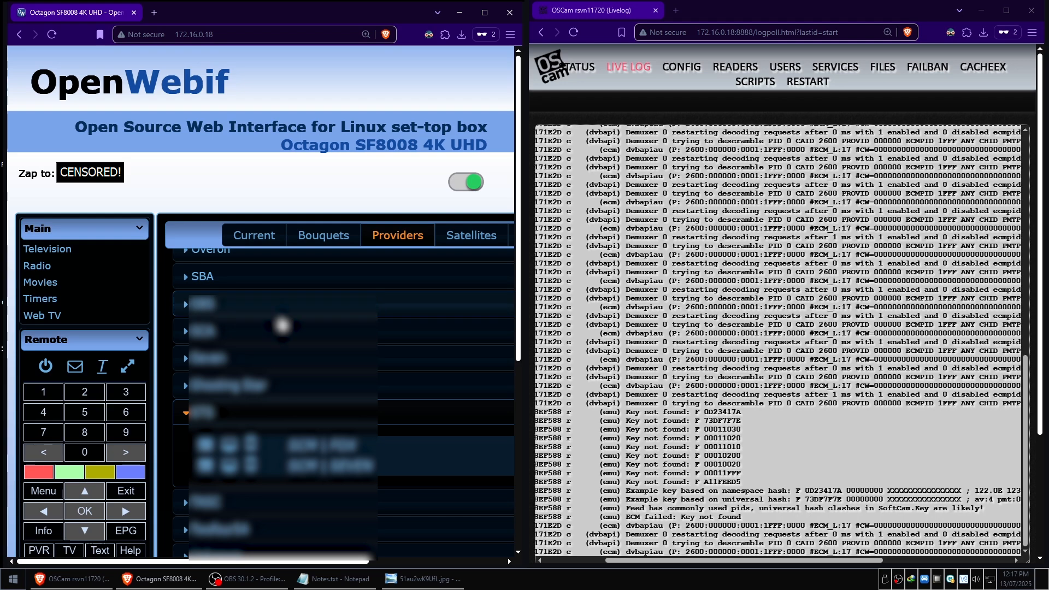
pyautogui.scroll(-3)
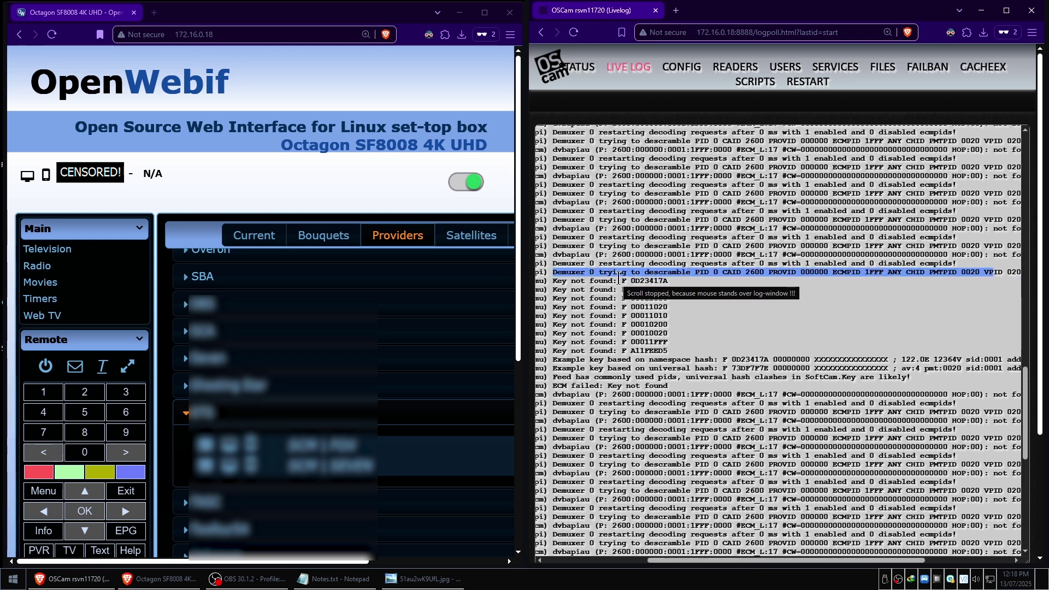
pyautogui.moveTo(746, 290)
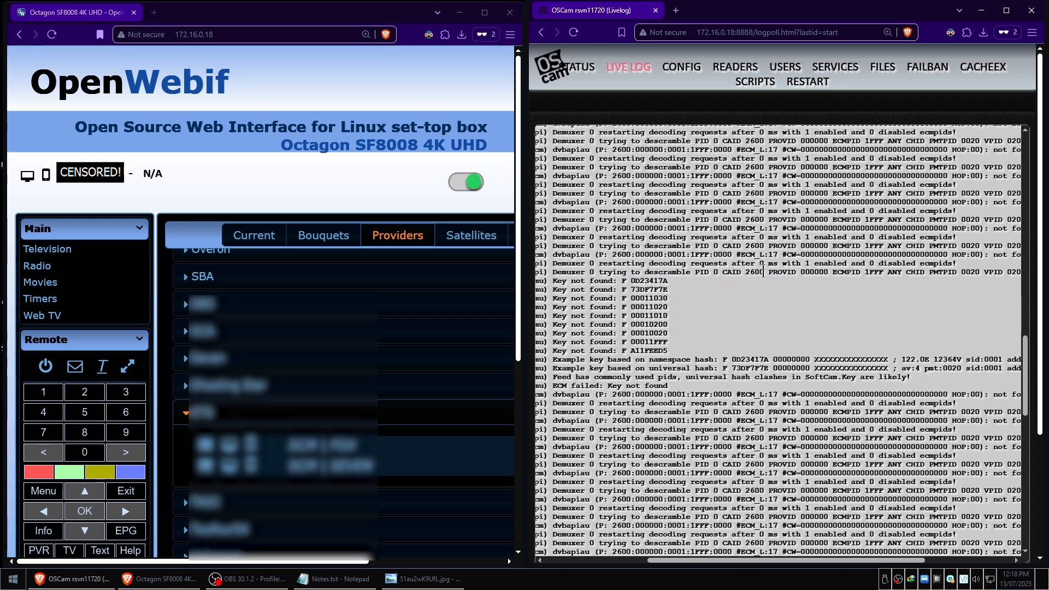
# Step: Select the CAID 2600 entry and the suggested namespace-hash key line in the log
pyautogui.doubleClick(731, 272)
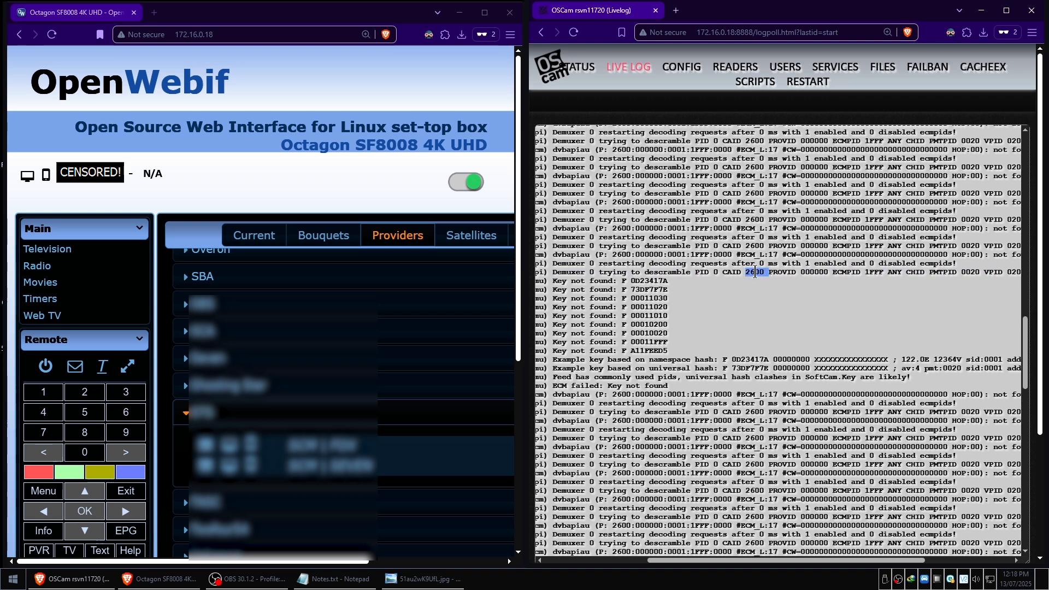
pyautogui.doubleClick(753, 272)
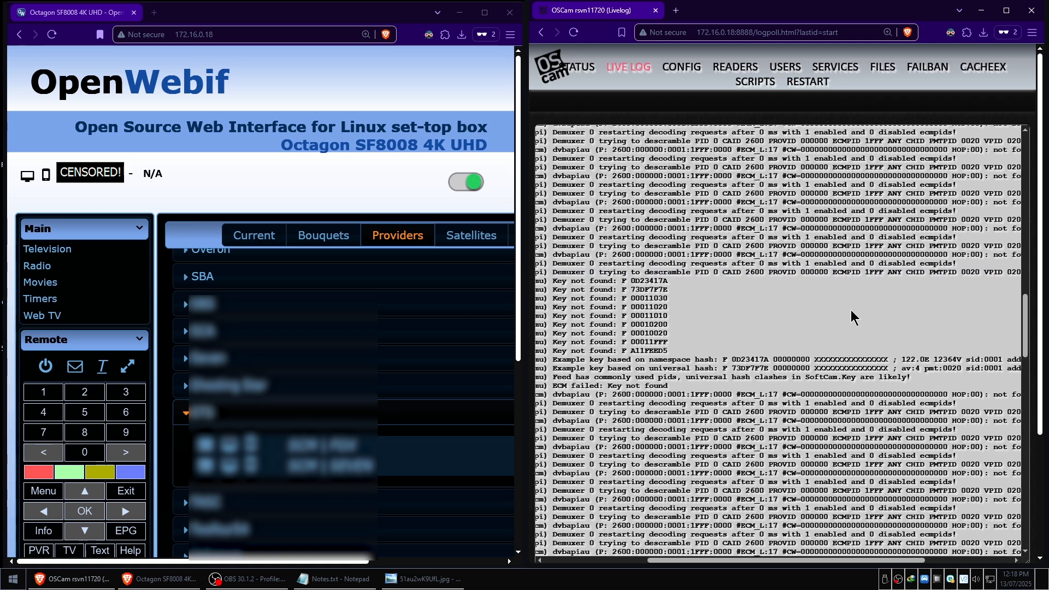
pyautogui.moveTo(853, 318)
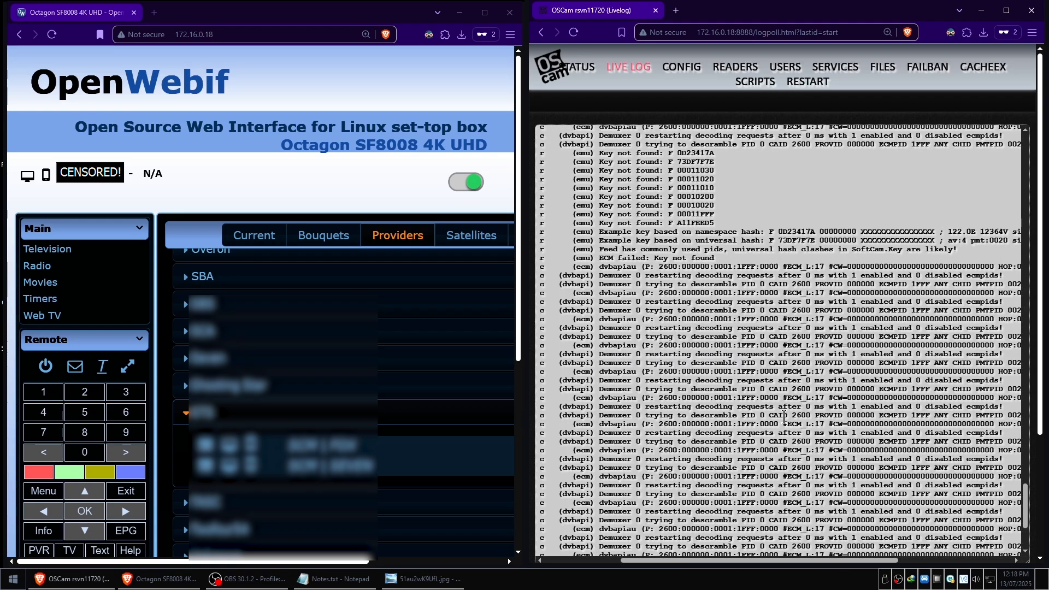
pyautogui.scroll(-3)
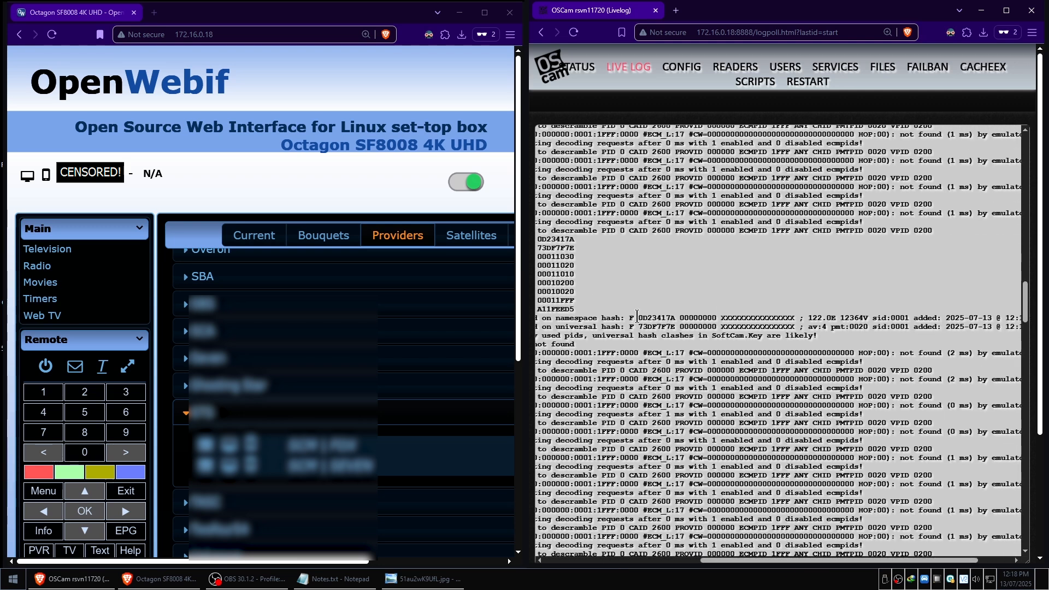
pyautogui.moveTo(630, 317); pyautogui.dragTo(1001, 316)
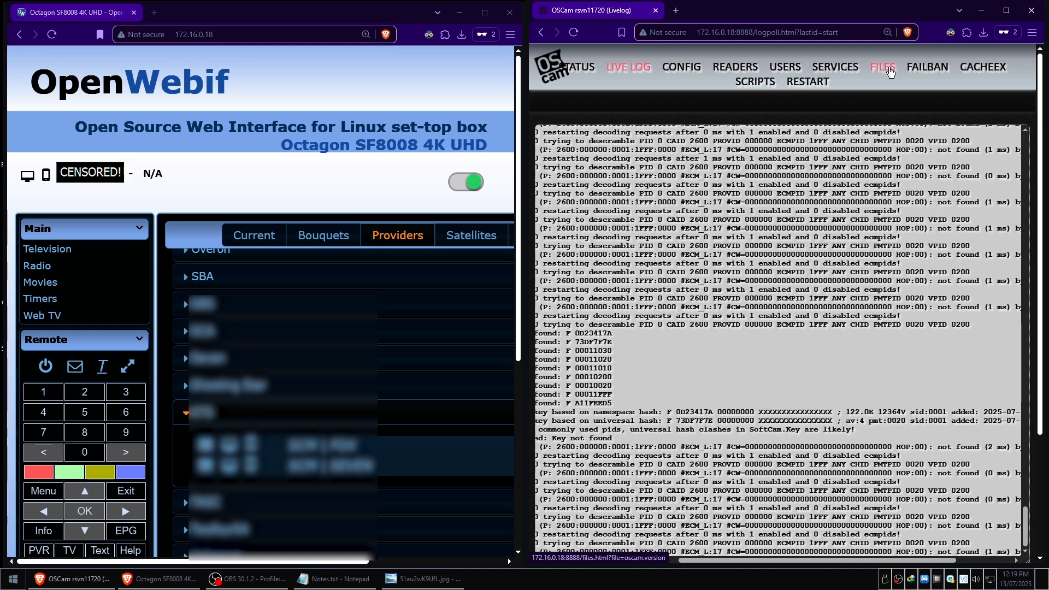
pyautogui.click(882, 67)
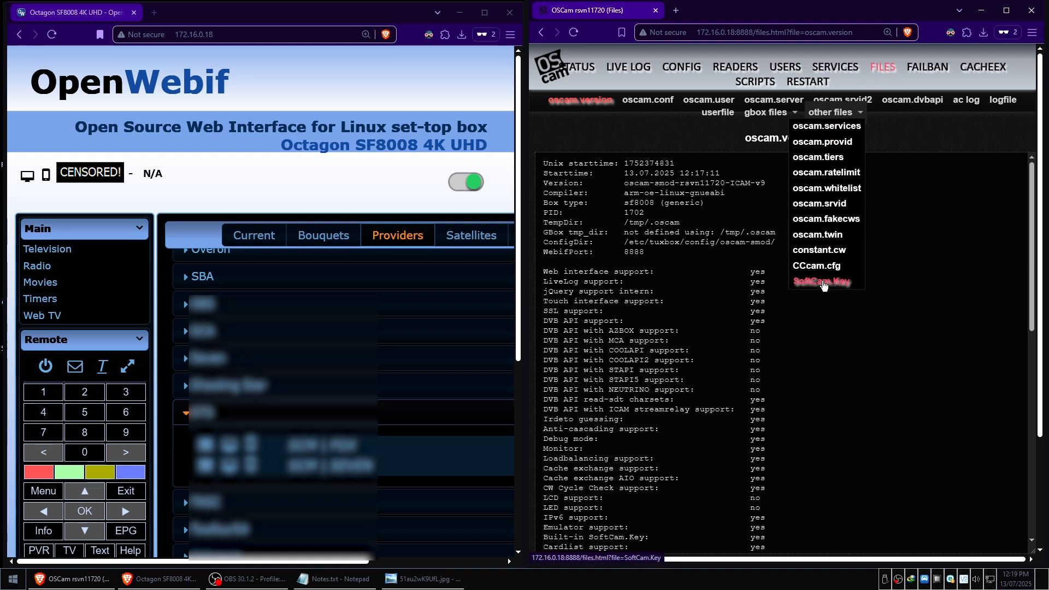
pyautogui.click(823, 282)
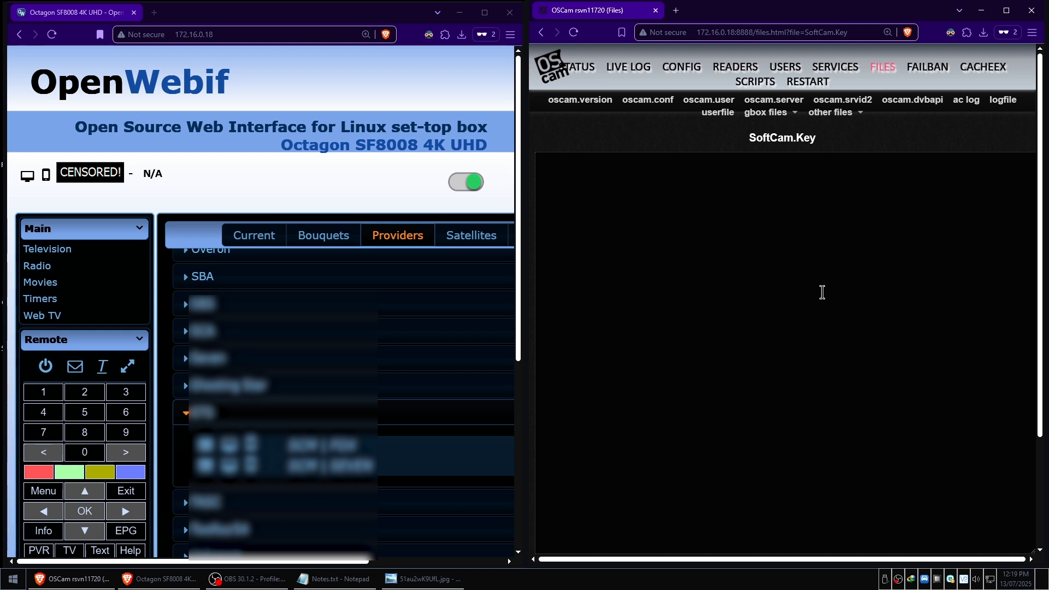
pyautogui.rightClick(821, 293)
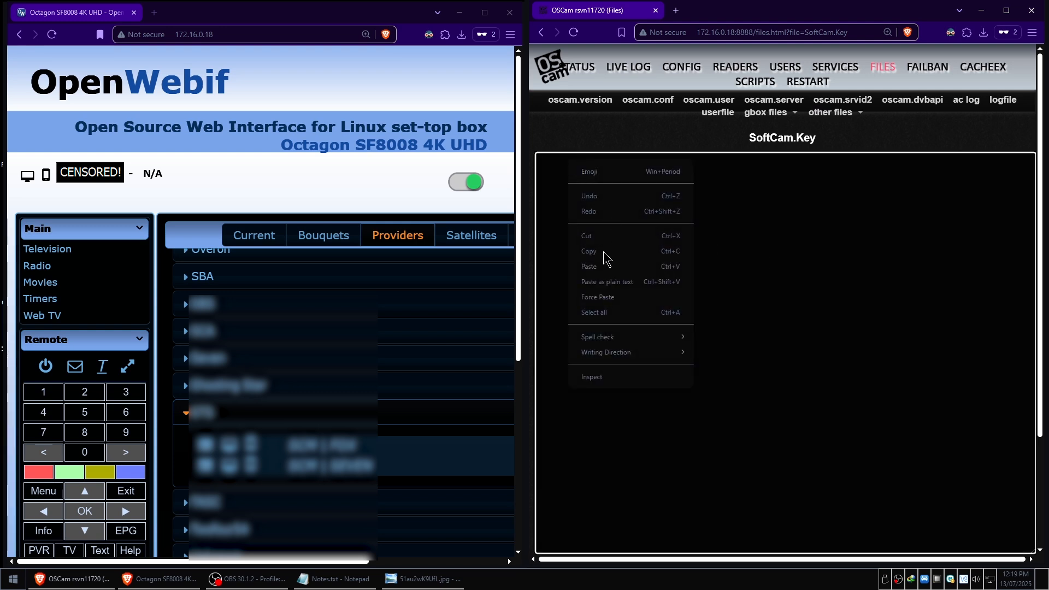
pyautogui.click(589, 267)
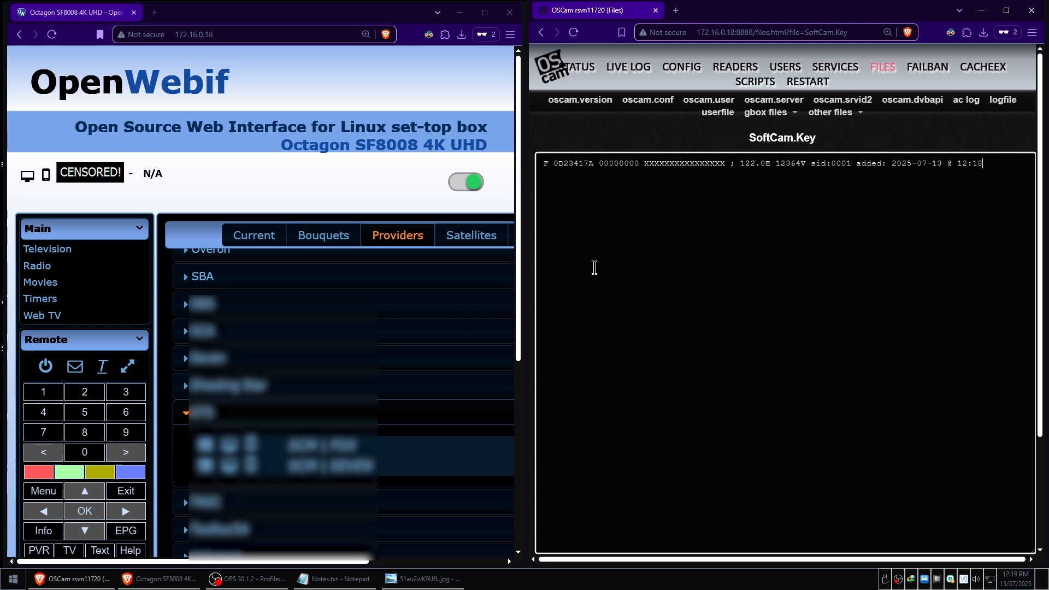
pyautogui.moveTo(610, 270)
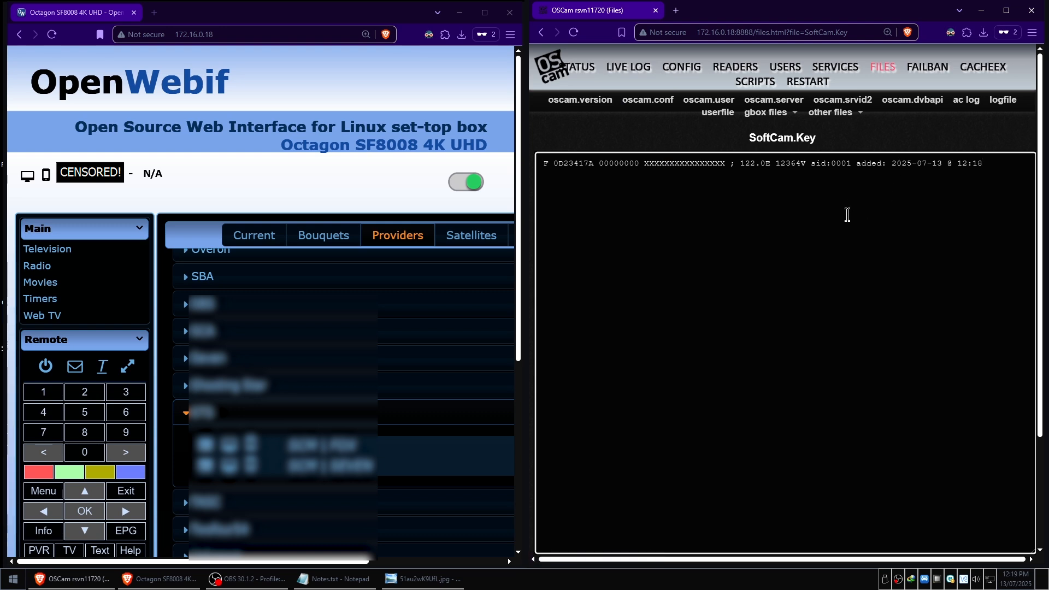
pyautogui.moveTo(808, 159)
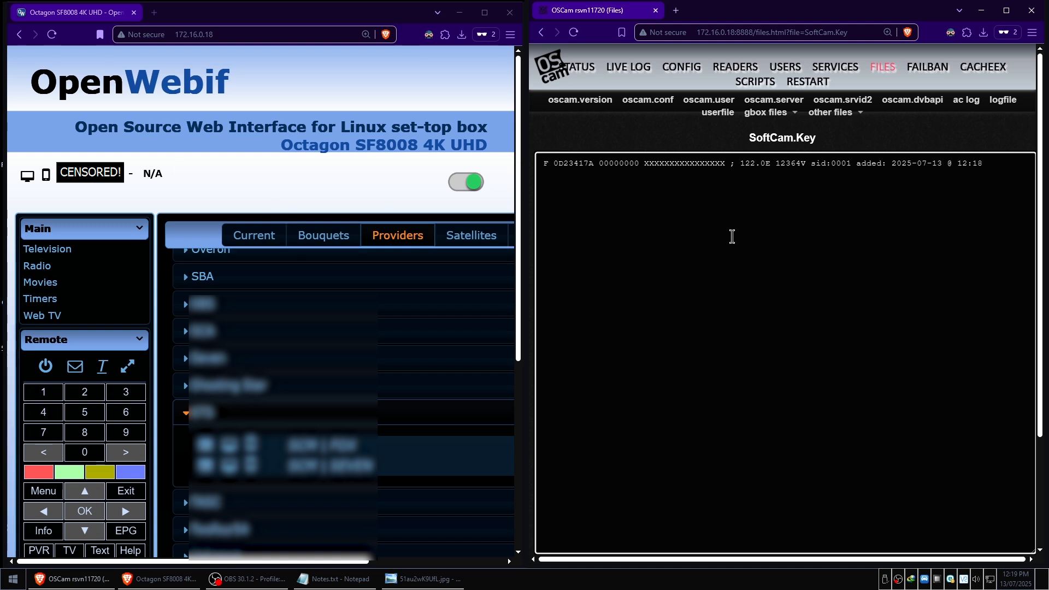
pyautogui.moveTo(763, 212)
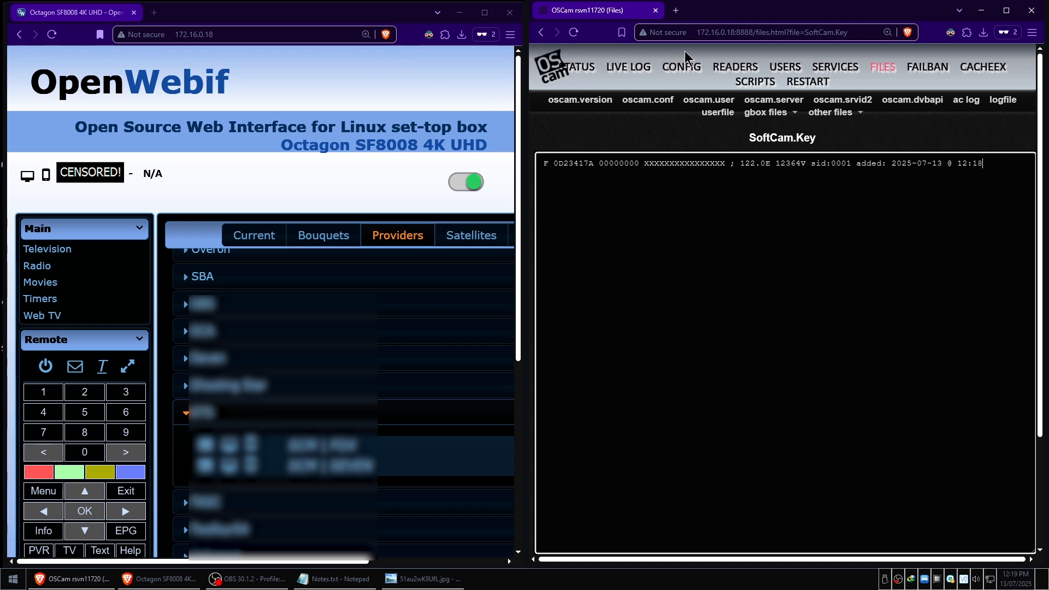
pyautogui.moveTo(604, 113)
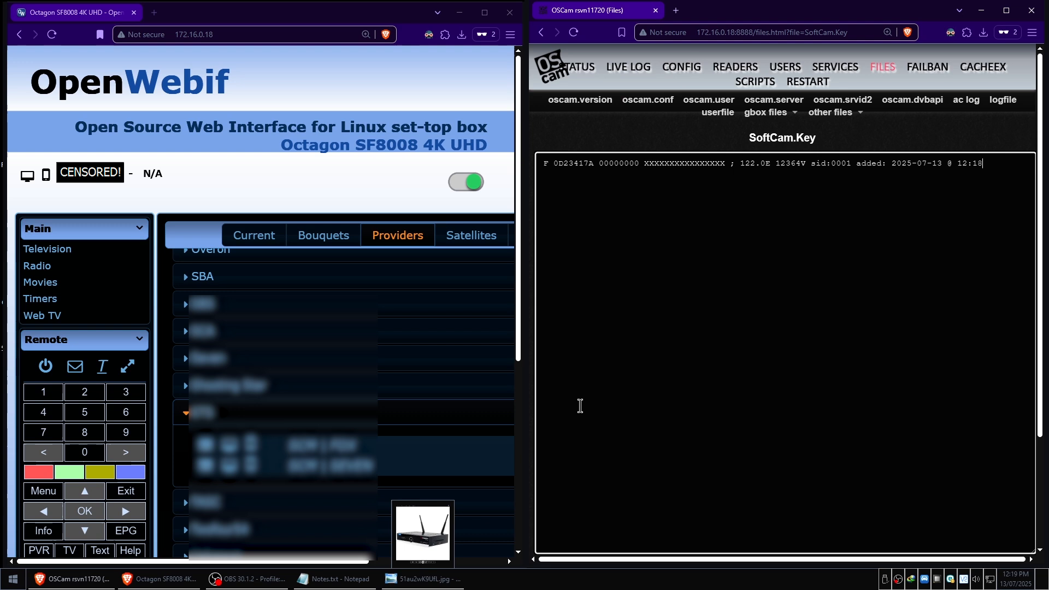
pyautogui.moveTo(7, 365)
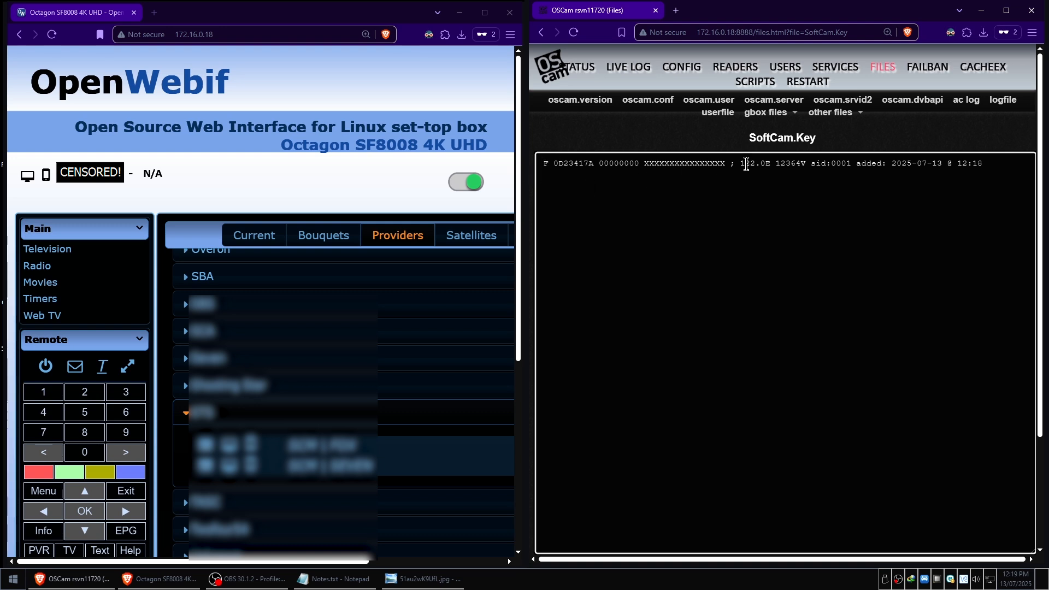
# Step: Delete the key line's trailing comment and paste the real BISS key over XXXX
pyautogui.moveTo(742, 163); pyautogui.dragTo(966, 164)
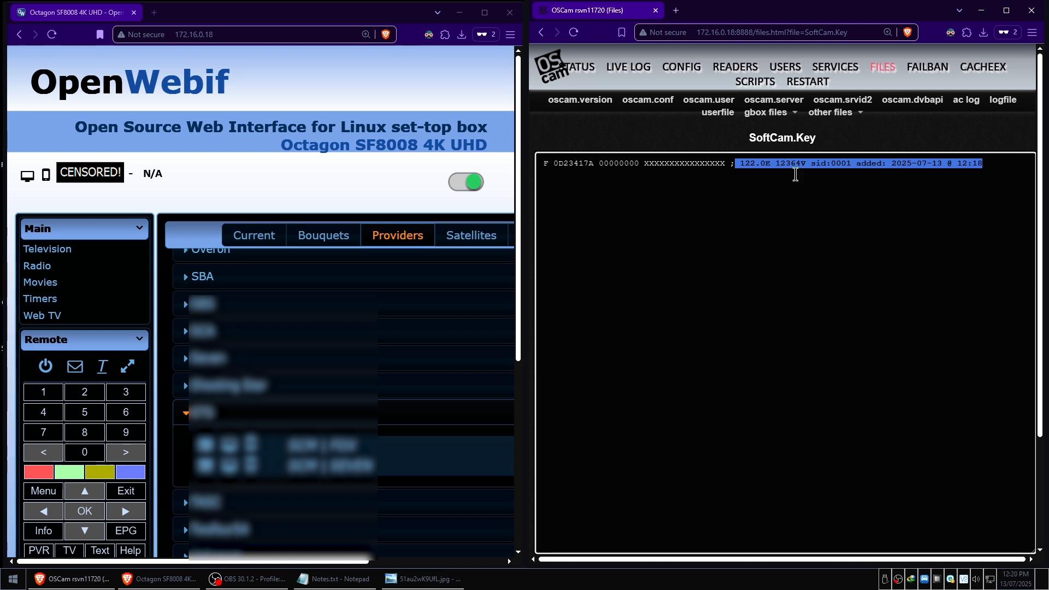
pyautogui.press('Delete')
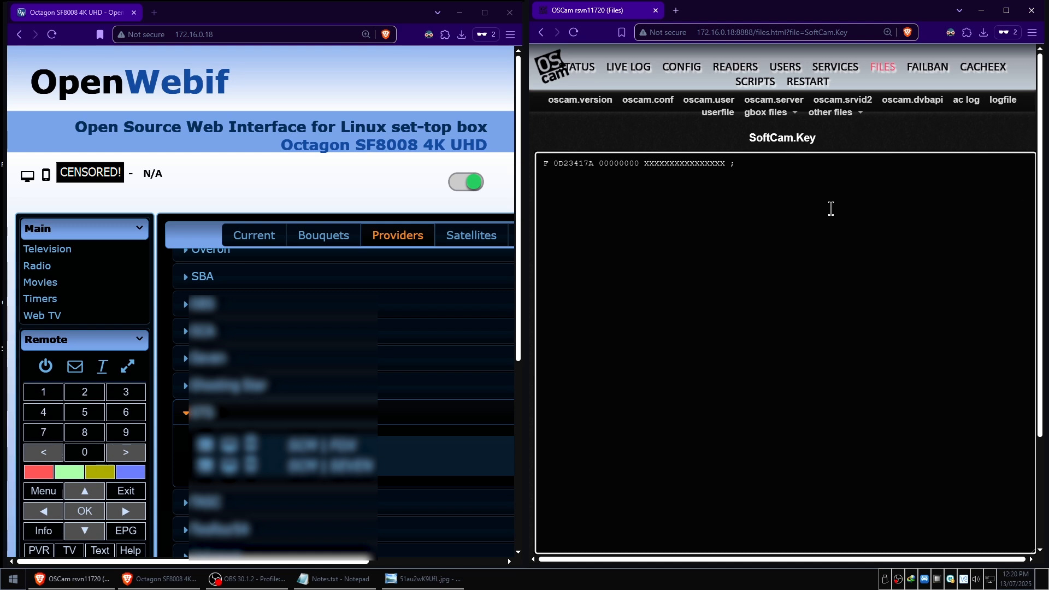
pyautogui.moveTo(715, 249)
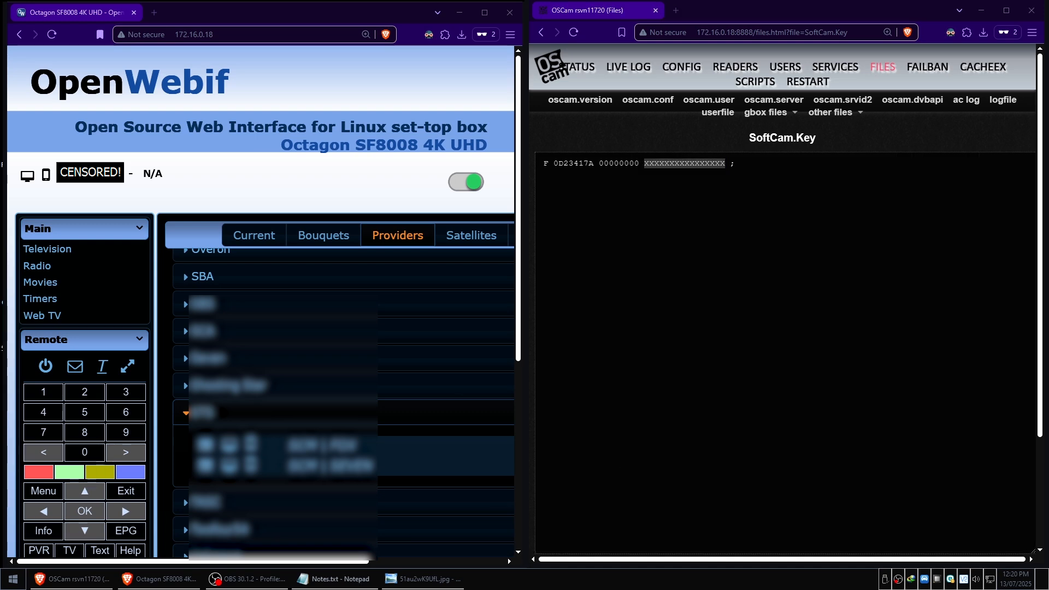
pyautogui.rightClick(685, 163)
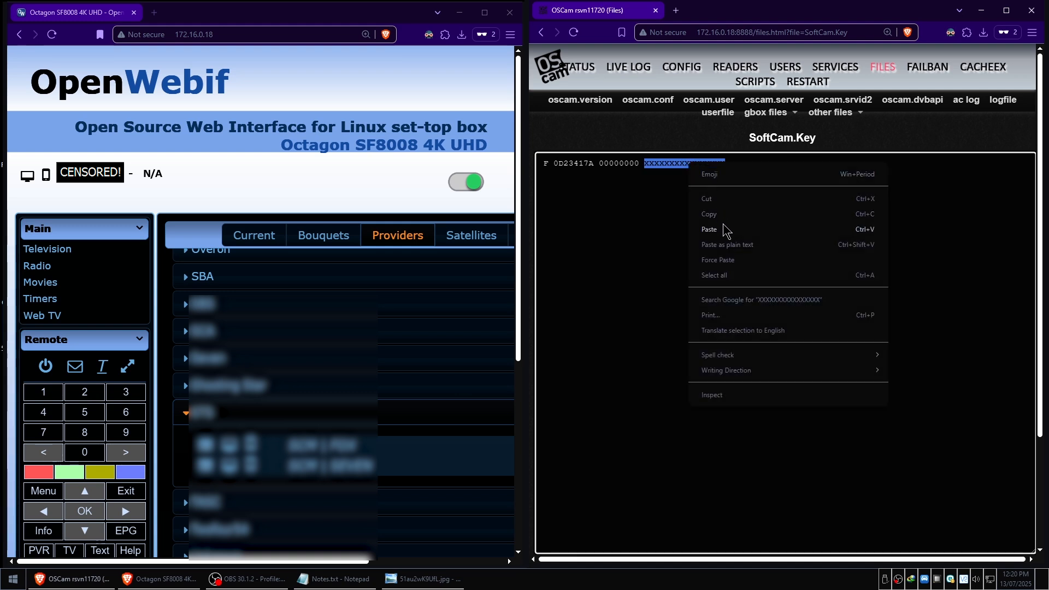
pyautogui.click(708, 229)
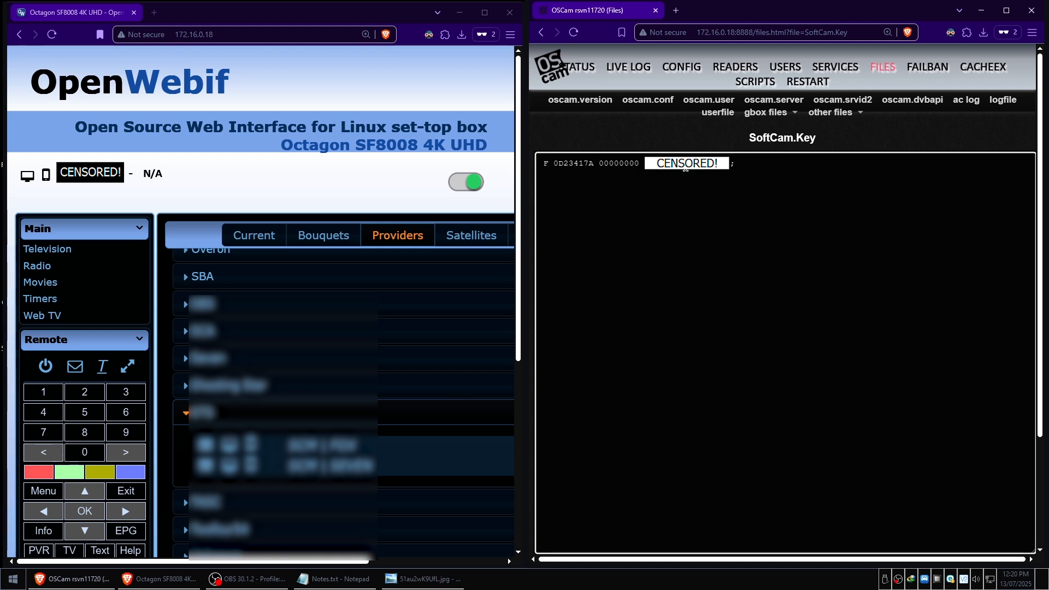
pyautogui.moveTo(682, 220)
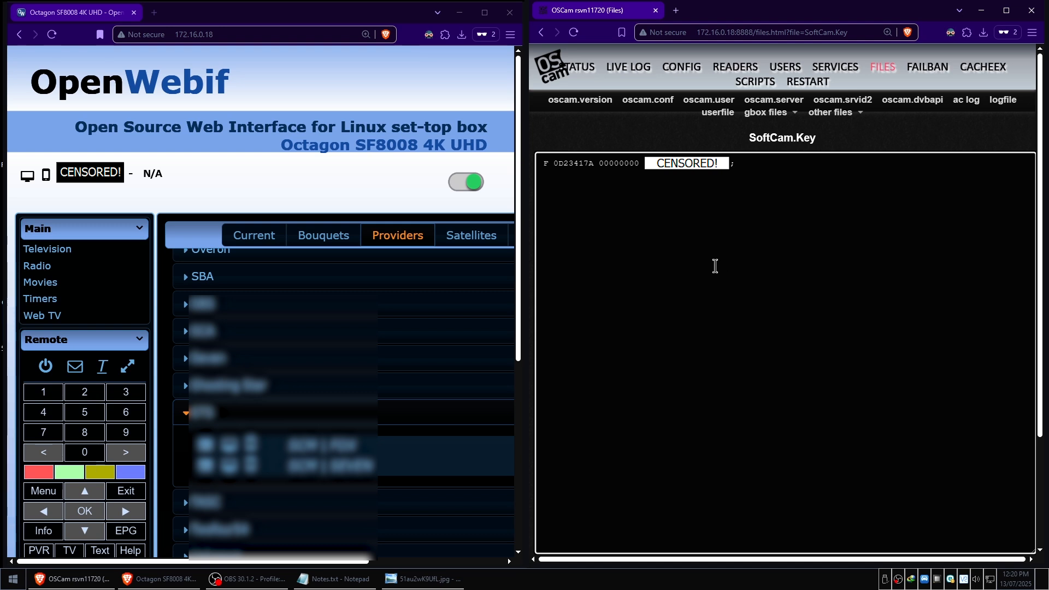
pyautogui.moveTo(1034, 140)
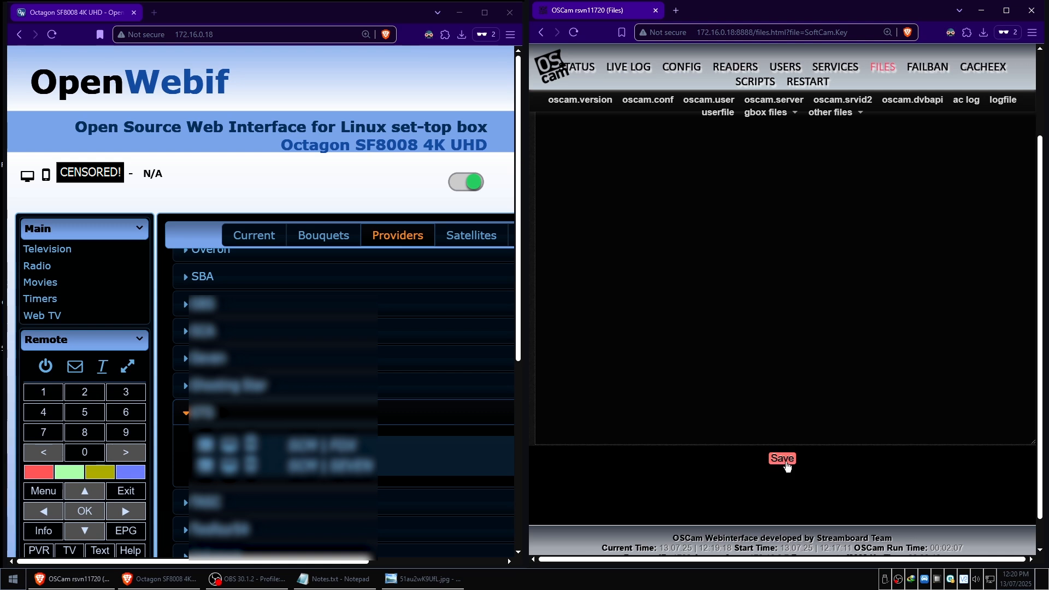
# Step: Save SoftCam.Key with the completed BISS key line
pyautogui.click(783, 459)
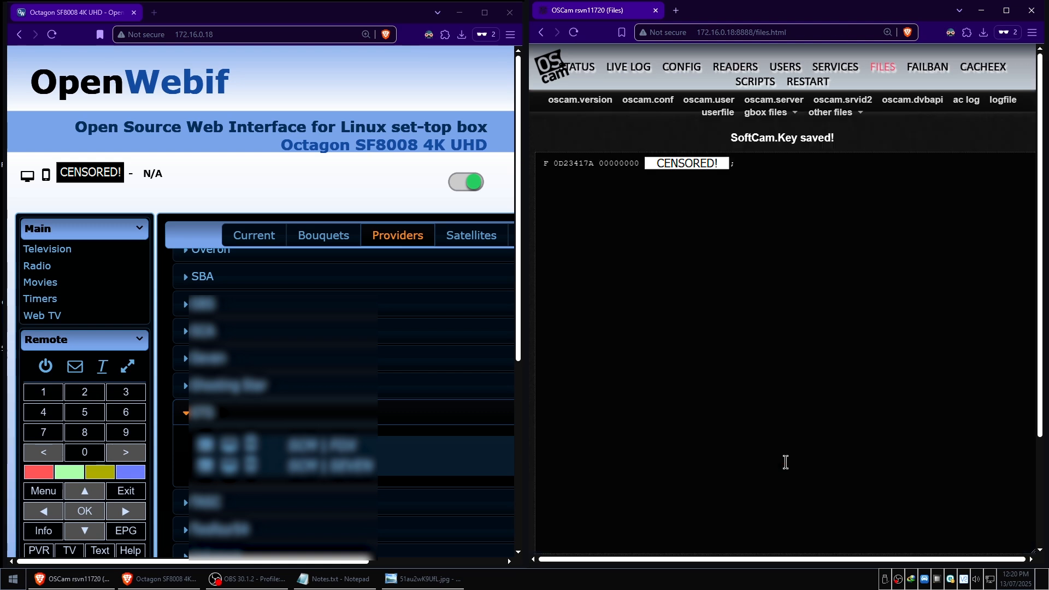
pyautogui.moveTo(821, 174)
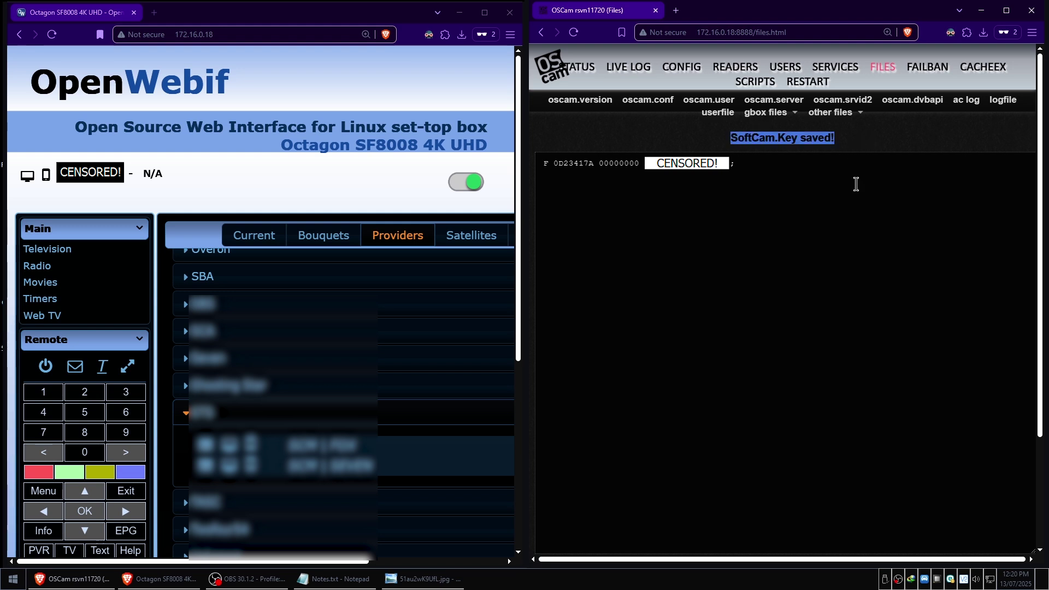
pyautogui.moveTo(888, 167)
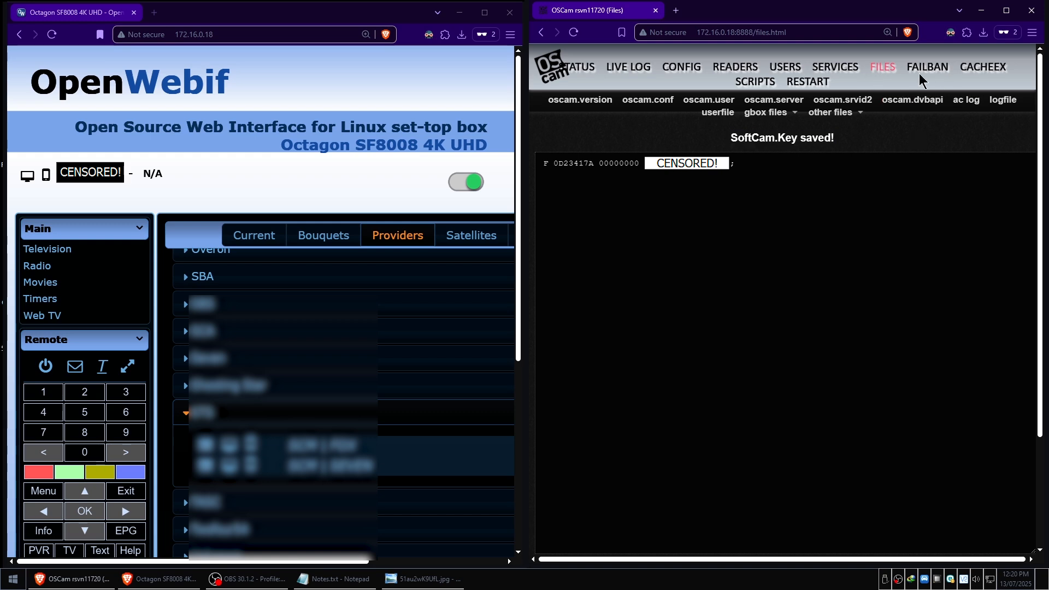
pyautogui.moveTo(807, 81)
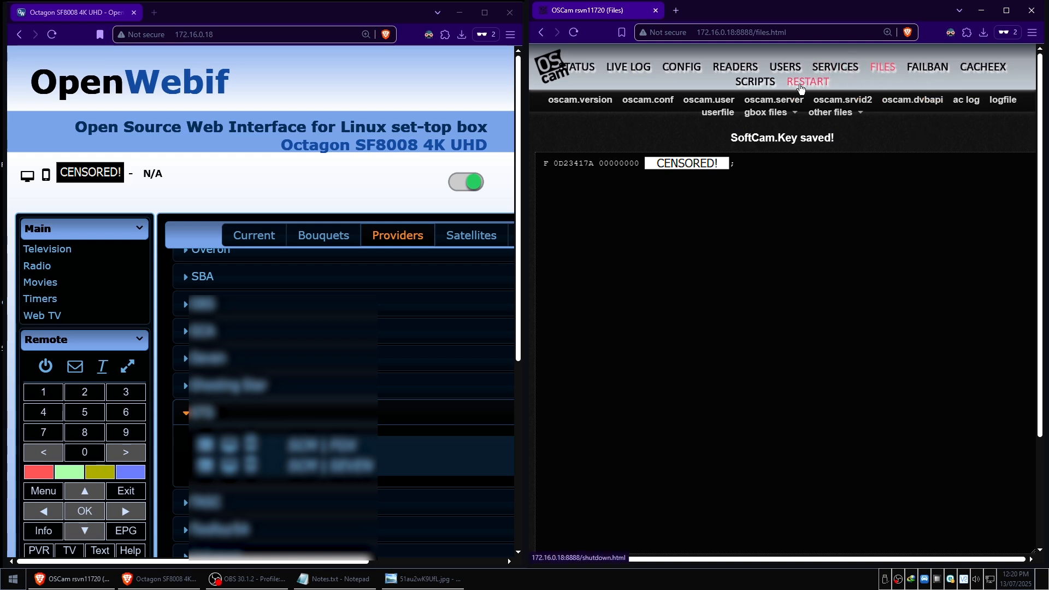
pyautogui.moveTo(806, 85)
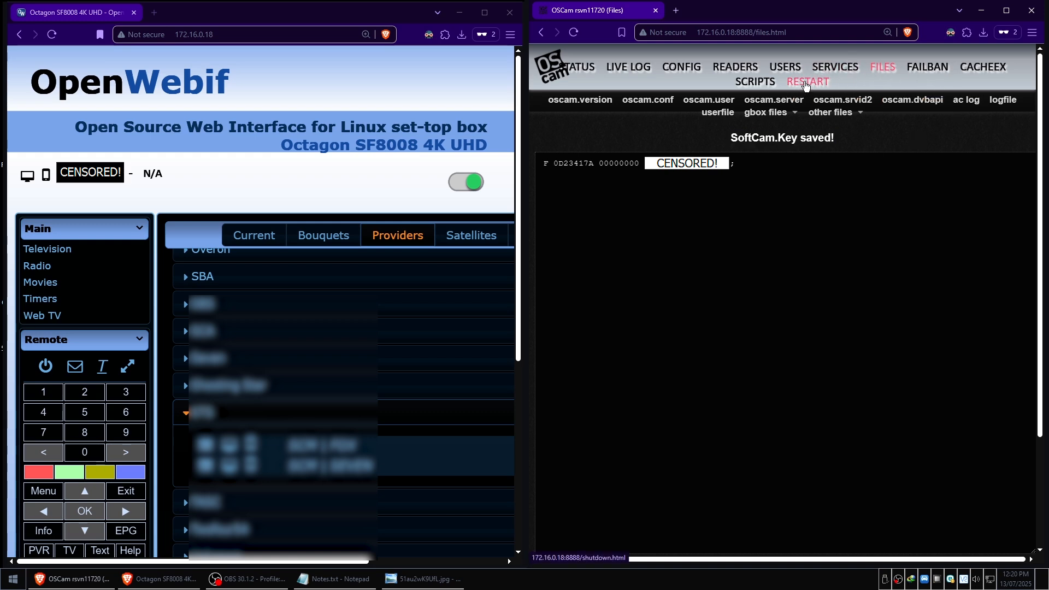
# Step: Restart OSCam so it reloads the new SoftCam.Key
pyautogui.click(808, 82)
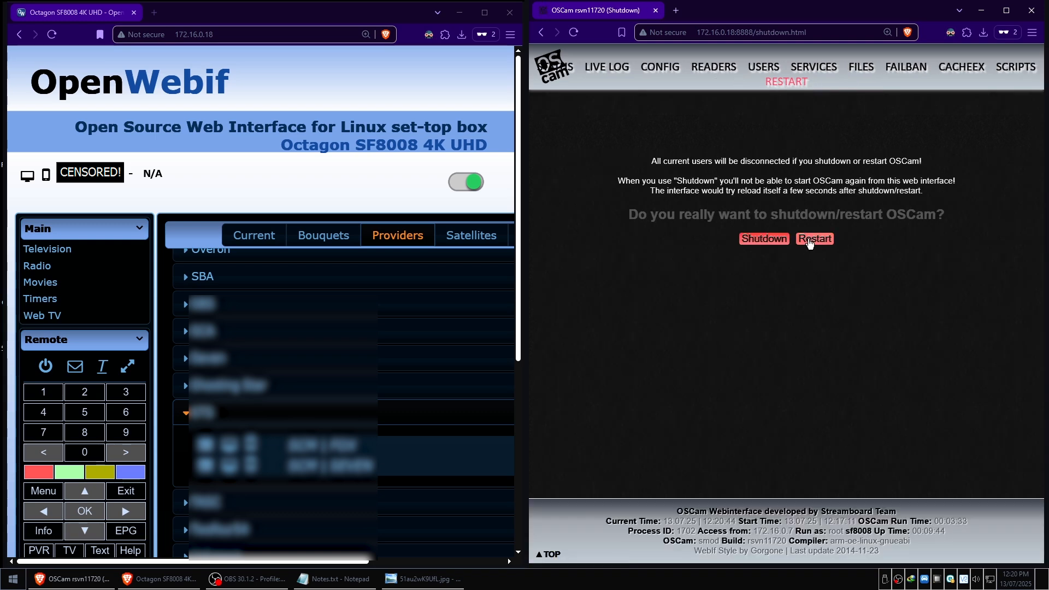
pyautogui.click(815, 238)
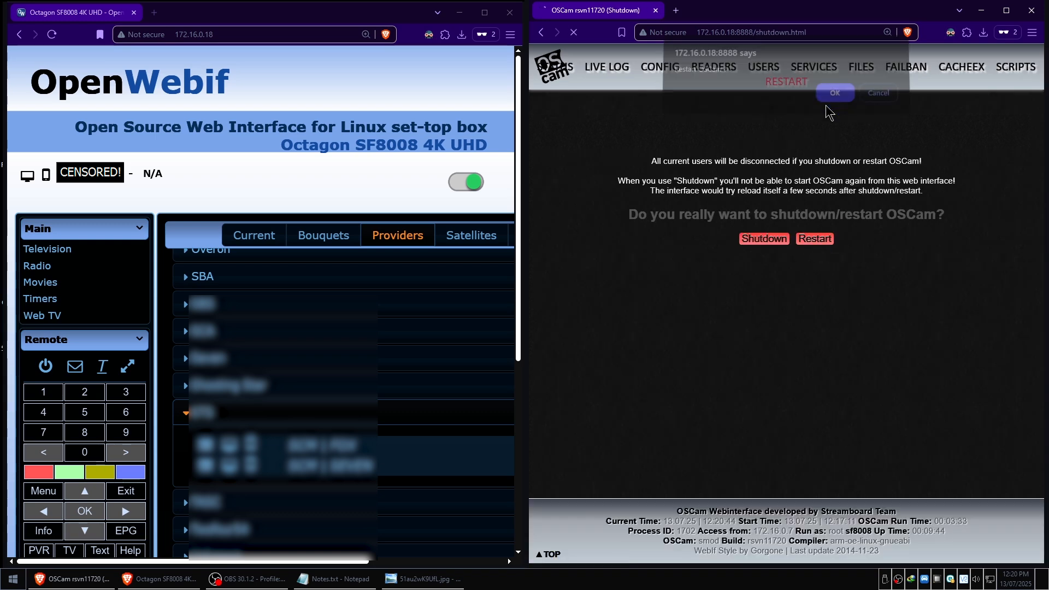
pyautogui.click(835, 93)
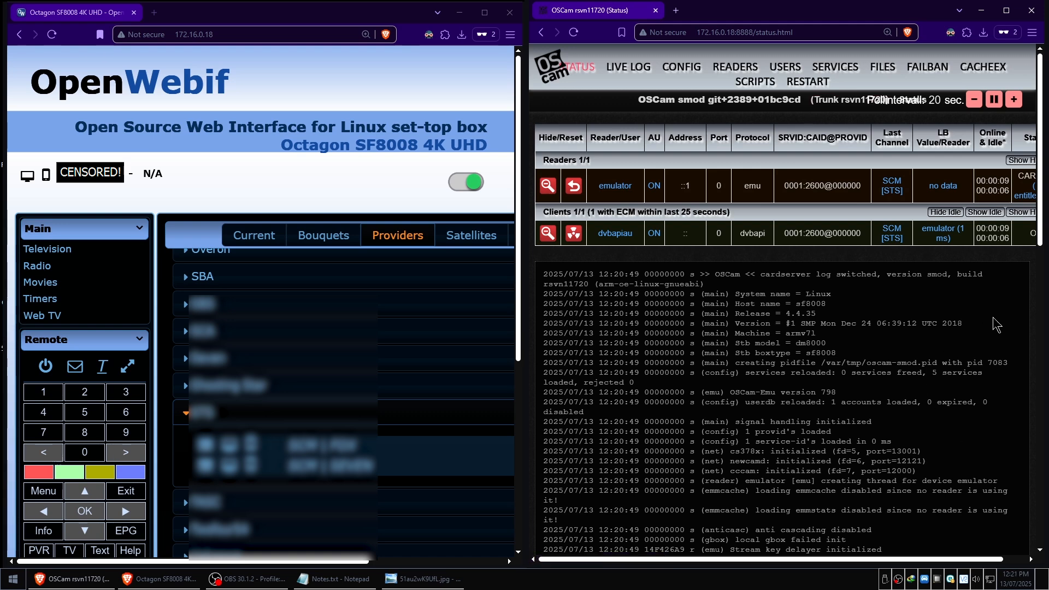
# Step: Show the live log's 'Key found' line decoding the CAID 2600 channel
pyautogui.click(629, 67)
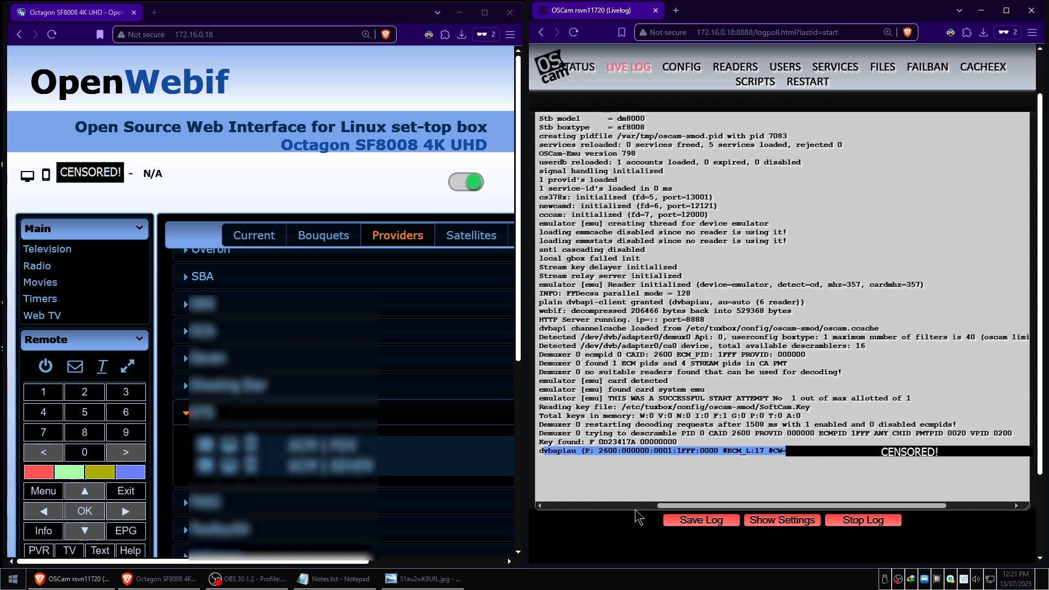
pyautogui.moveTo(635, 483)
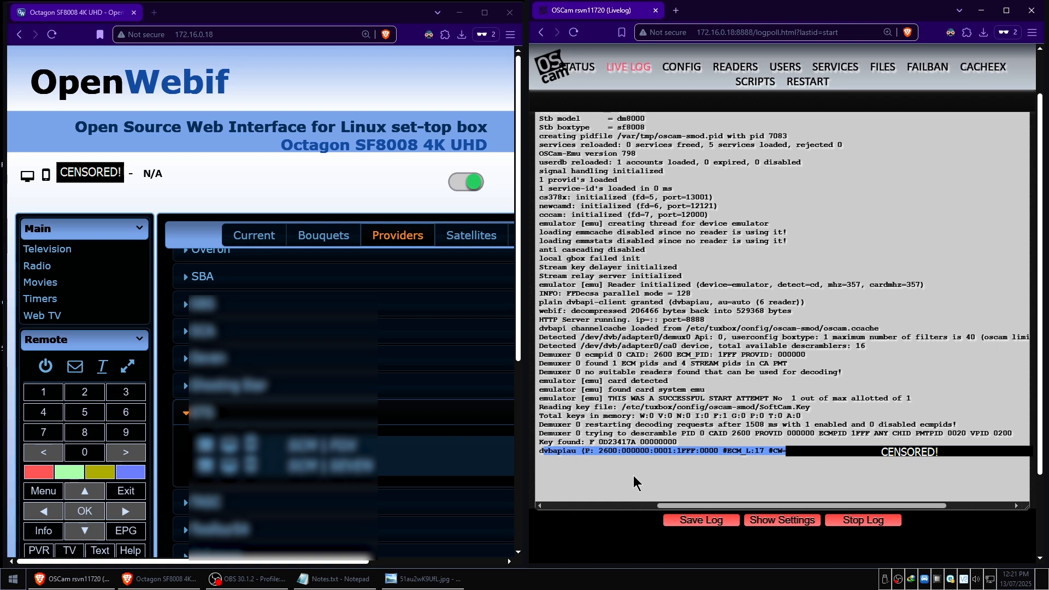
pyautogui.moveTo(666, 489)
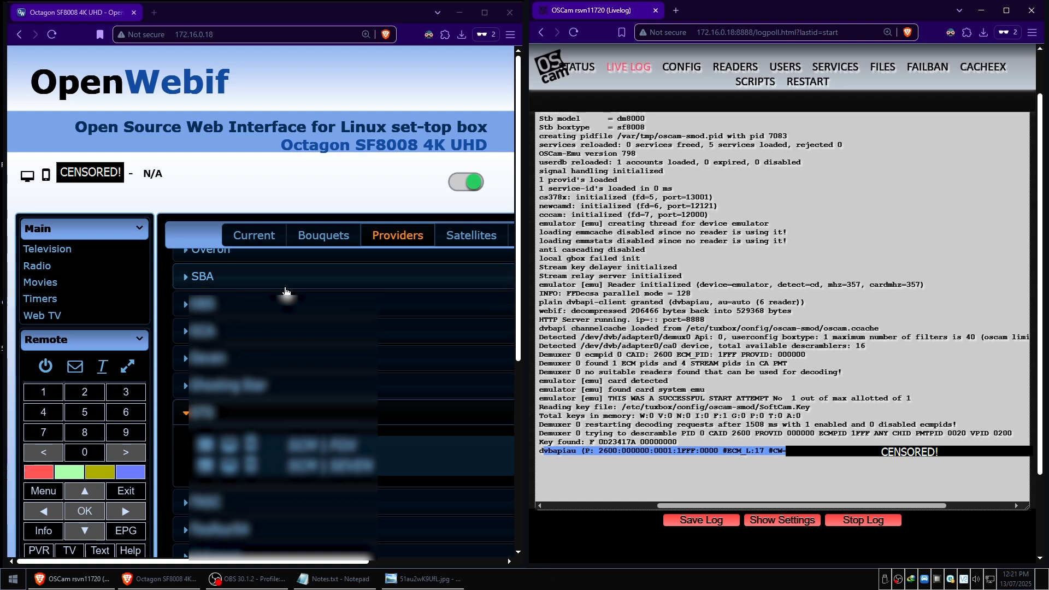
pyautogui.scroll(-3)
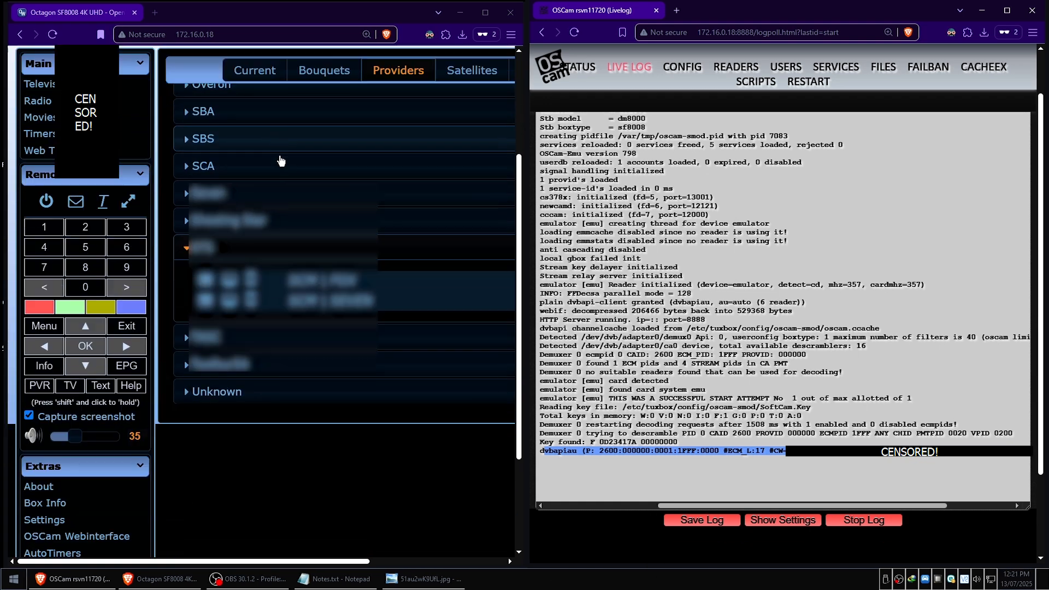
pyautogui.scroll(-3)
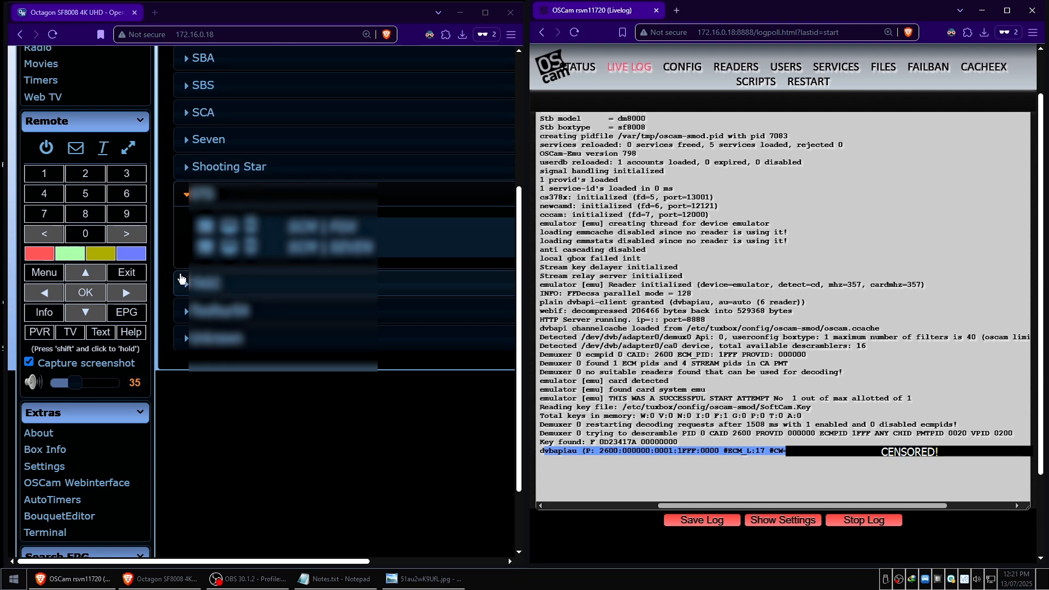